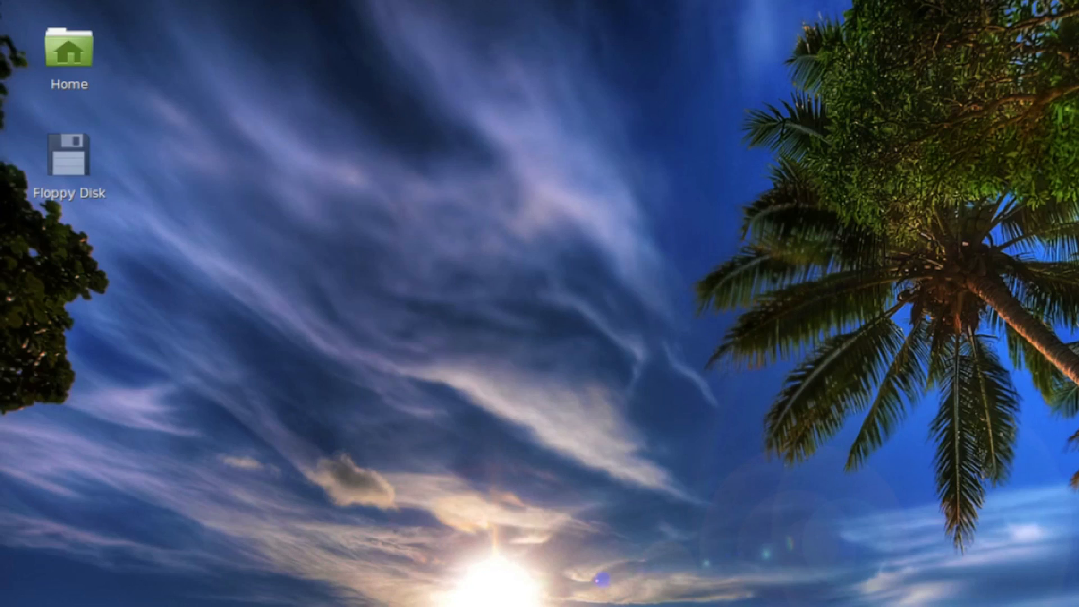
{"action": "mouse_move", "coordinate": [540, 305]}
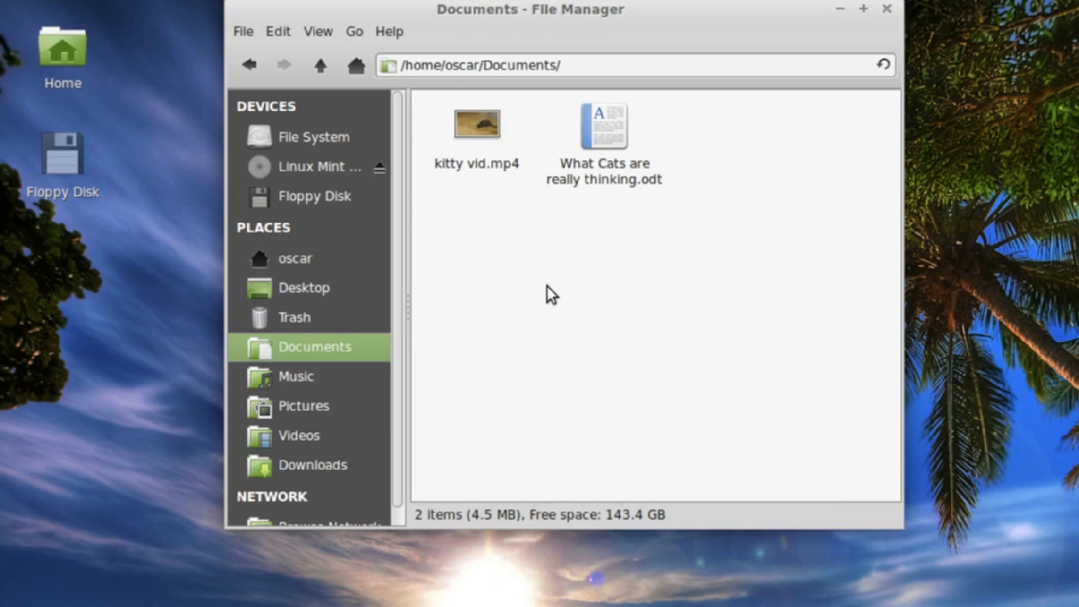
{"action": "mouse_move", "coordinate": [874, 110]}
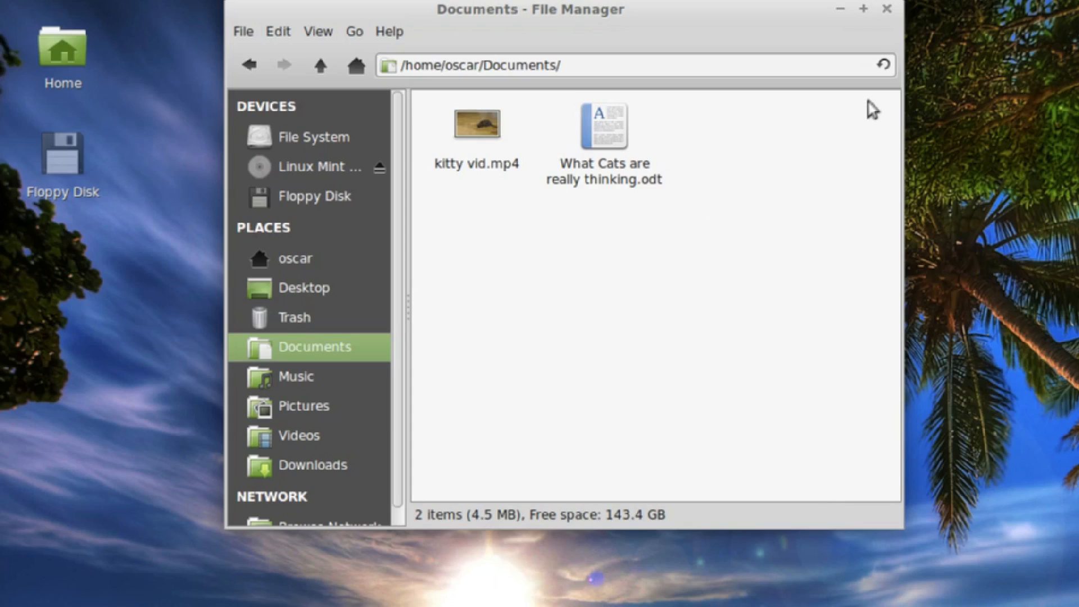
{"action": "mouse_move", "coordinate": [330, 413]}
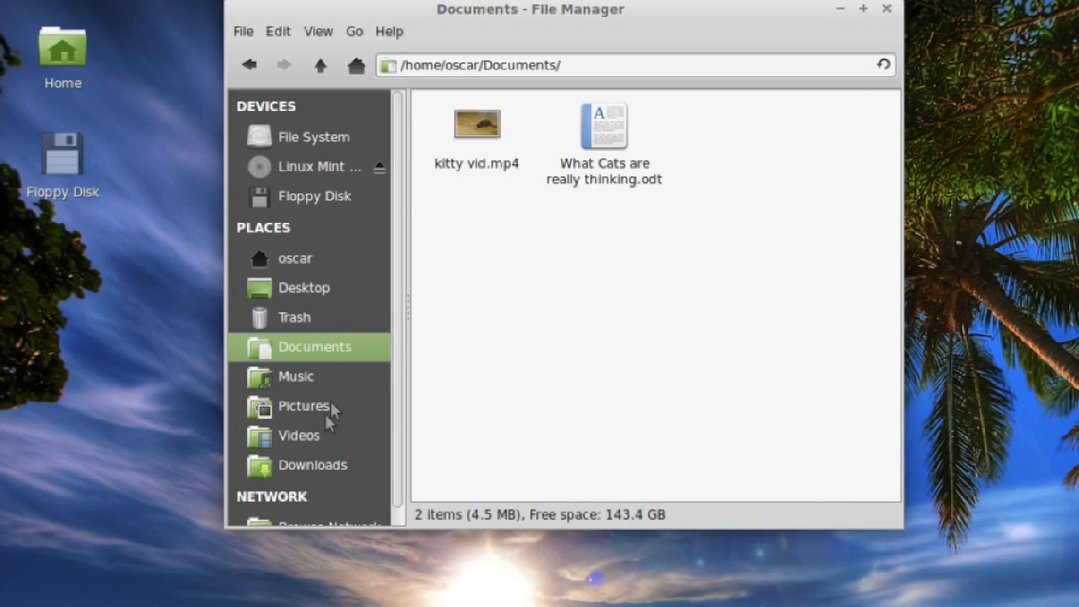
{"action": "mouse_move", "coordinate": [330, 324]}
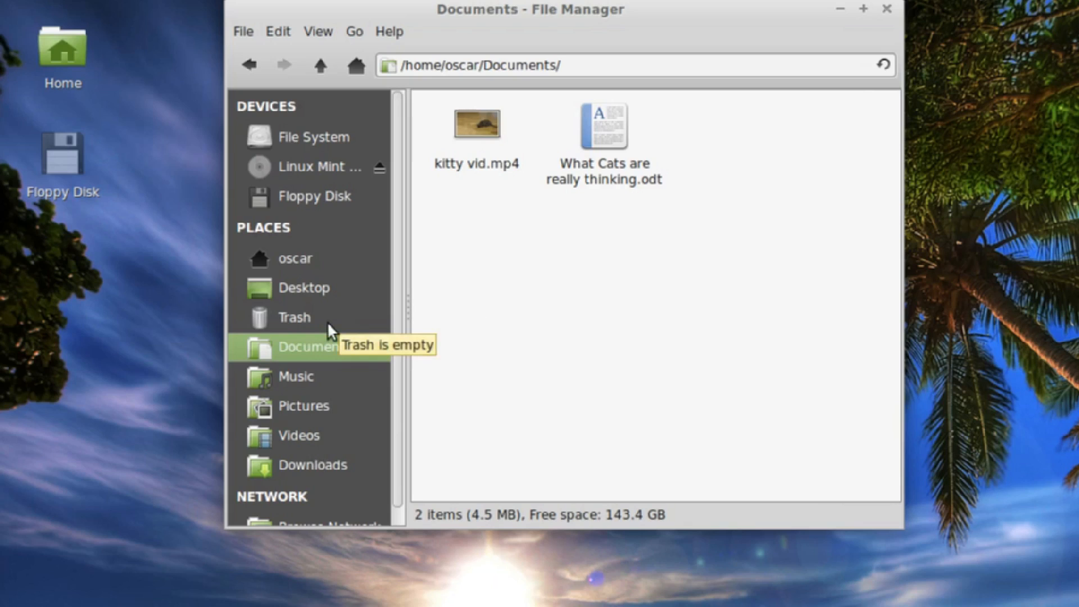
Step: Leave the Nemo view of Documents and bring up the terminal prompt
{"action": "left_click", "coordinate": [886, 9]}
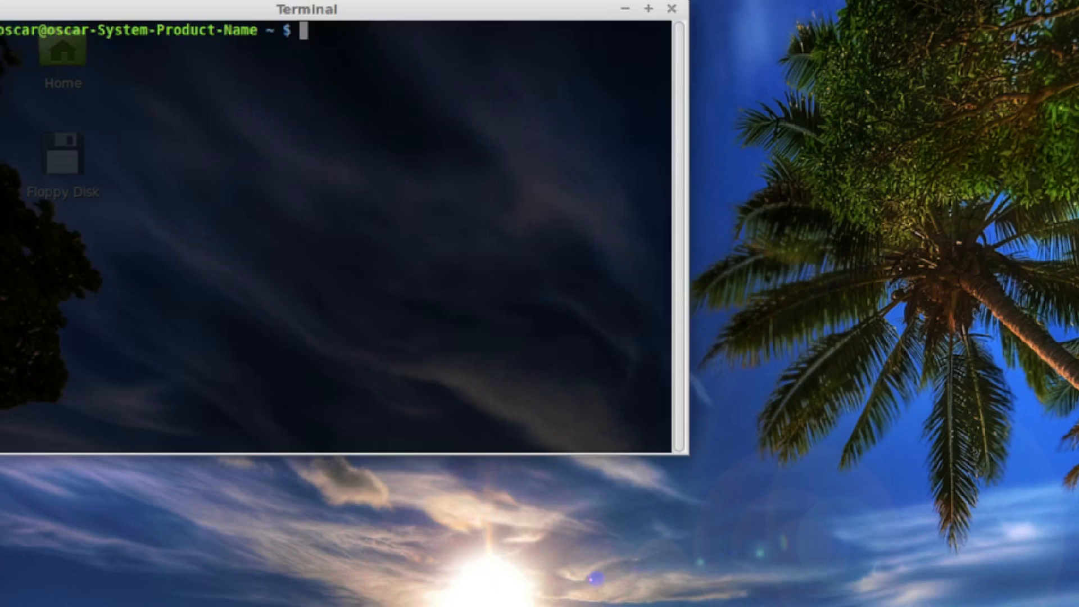
Step: Run ifconfig to list the network interfaces, including eth1 at 192.168.0.56
{"action": "type", "text": "ifconfig"}
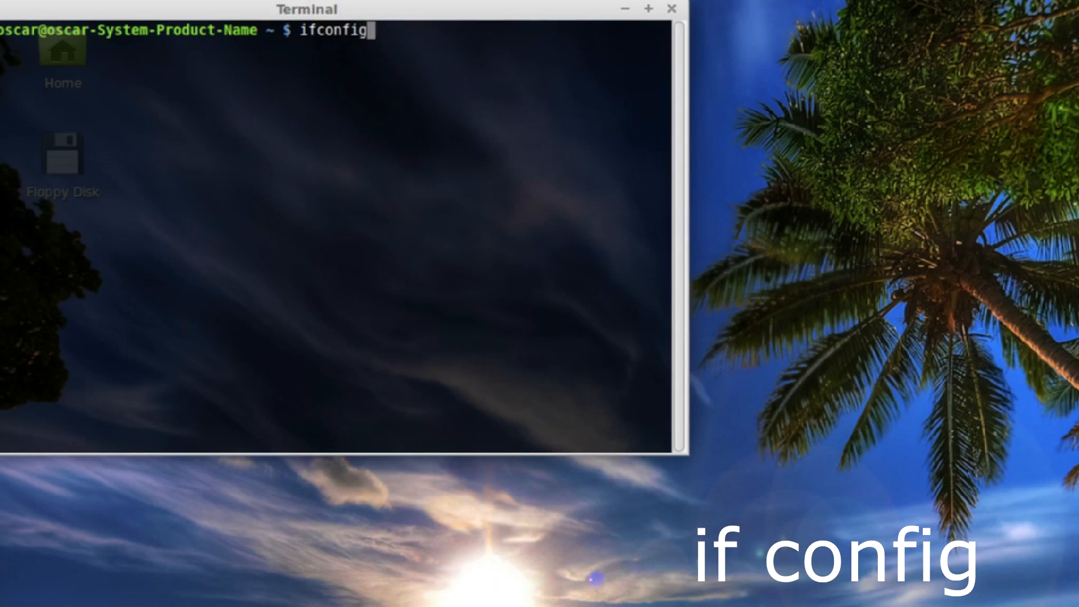
{"action": "key", "text": "Return"}
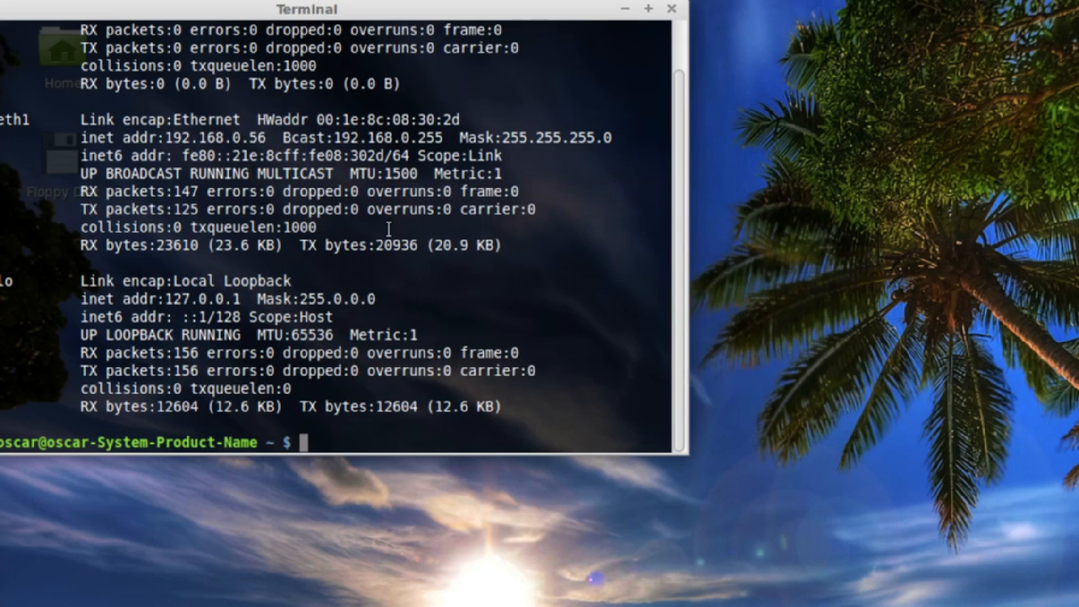
{"action": "mouse_move", "coordinate": [468, 279]}
{"action": "type", "text": "dir"}
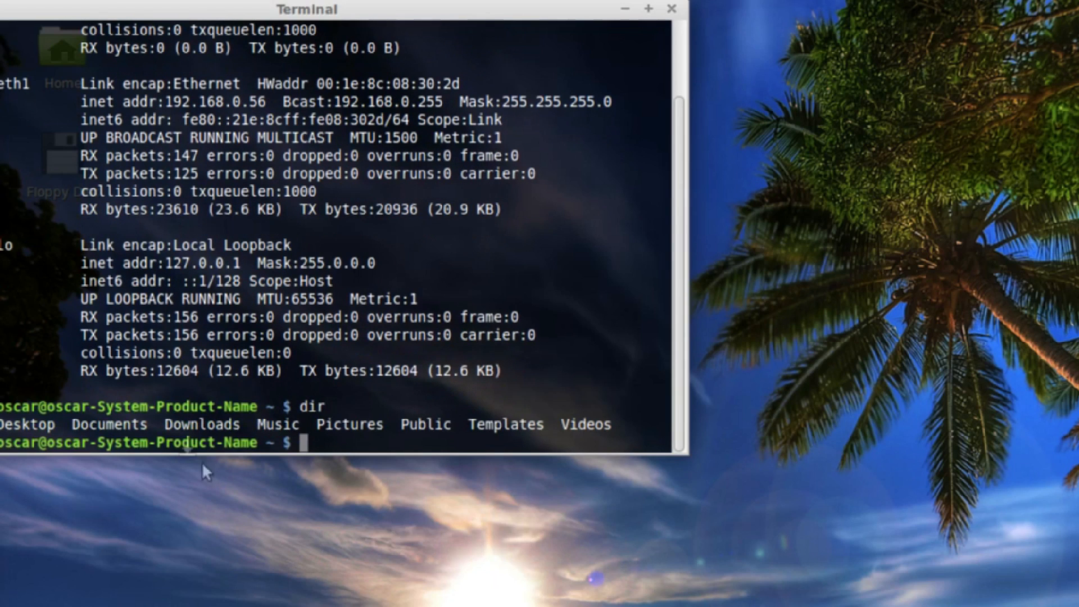
Step: Change into Documents and list kitty vid.mp4 and What Cats are really thinking.odt
{"action": "double_click", "coordinate": [107, 424]}
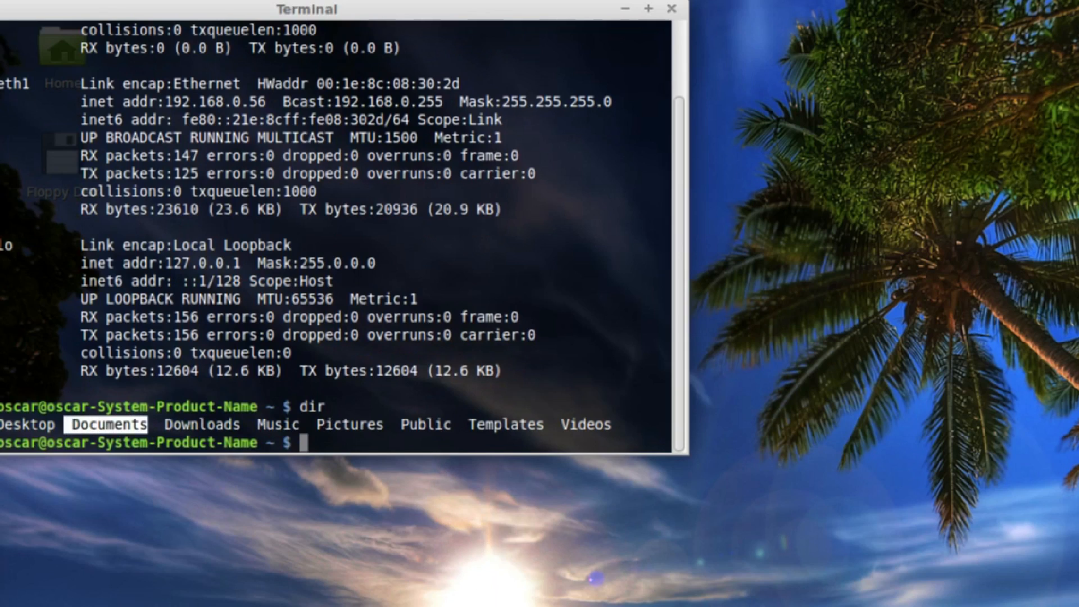
{"action": "type", "text": "c"}
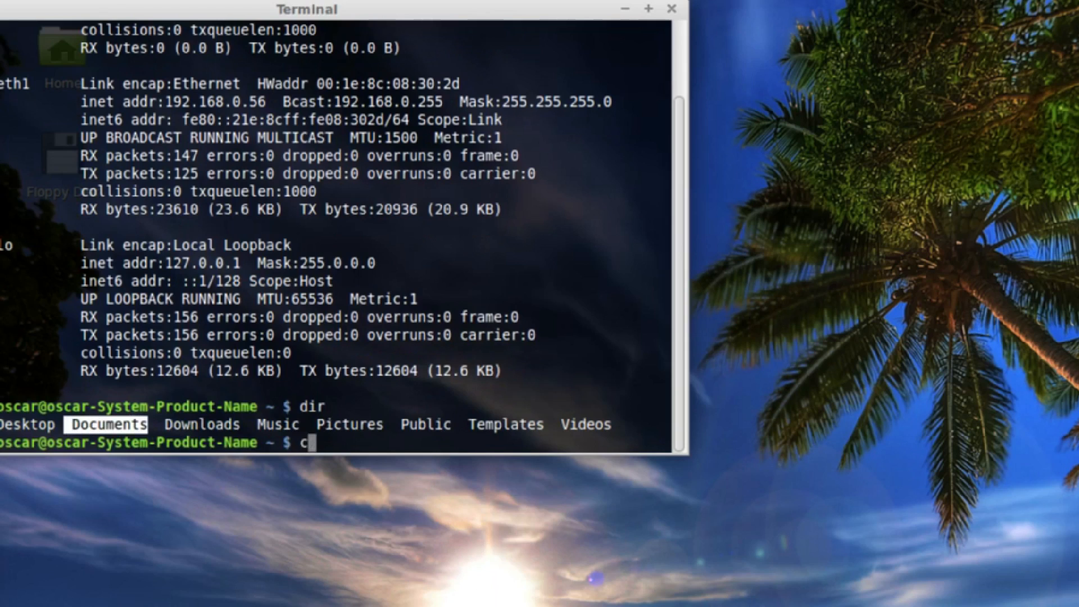
{"action": "type", "text": "d Docume"}
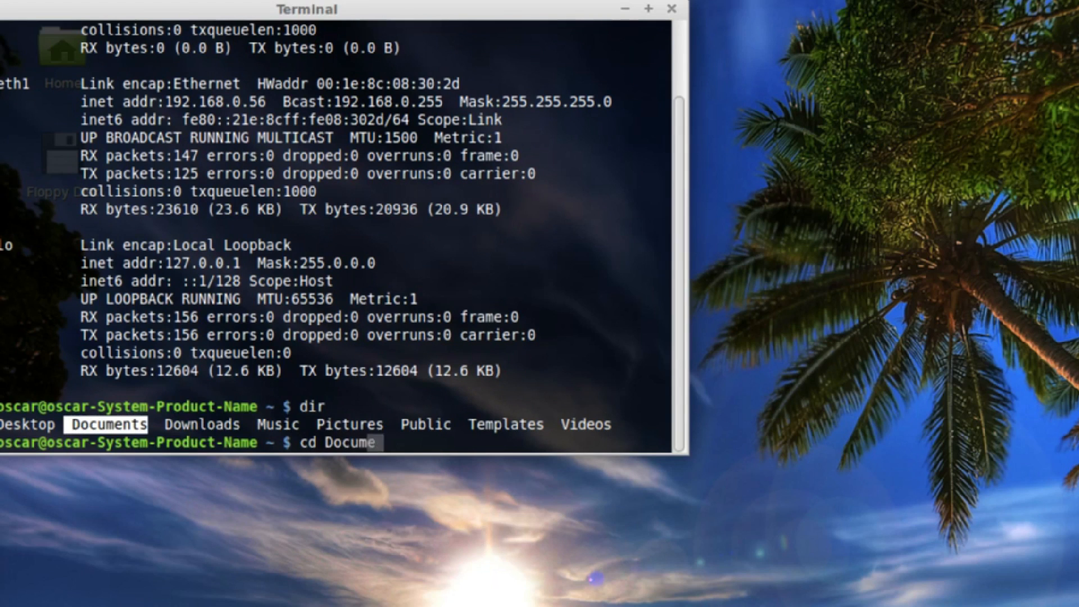
{"action": "key", "text": "Return"}
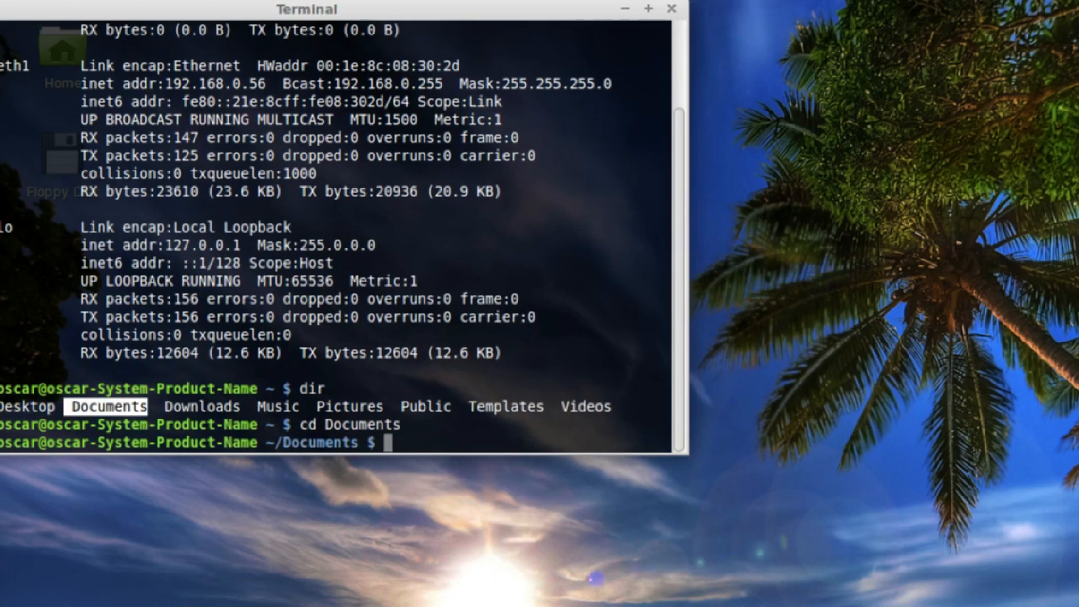
{"action": "type", "text": "d"}
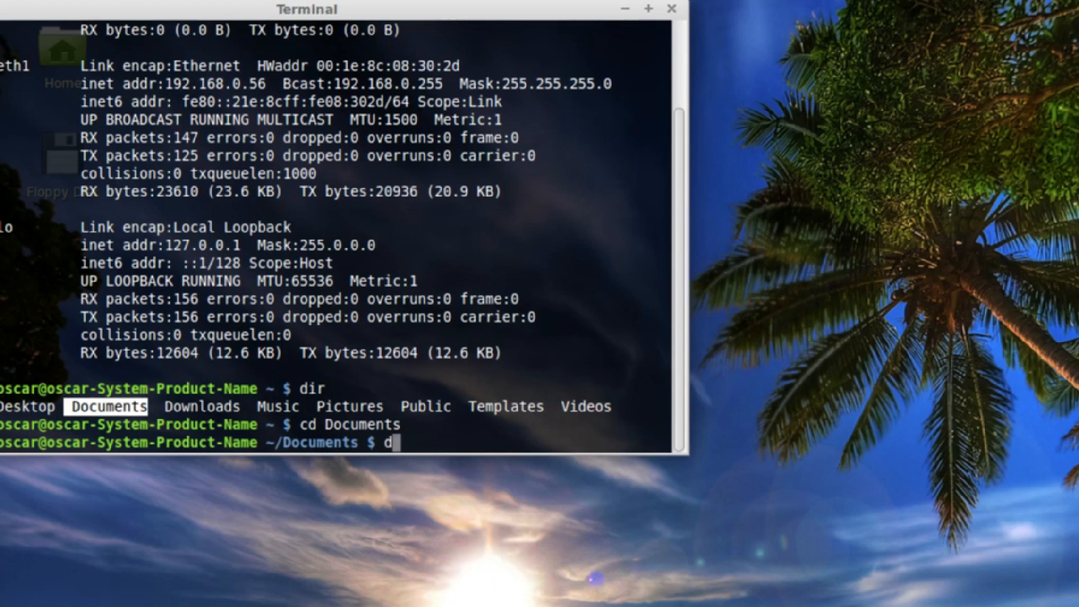
{"action": "key", "text": "Return"}
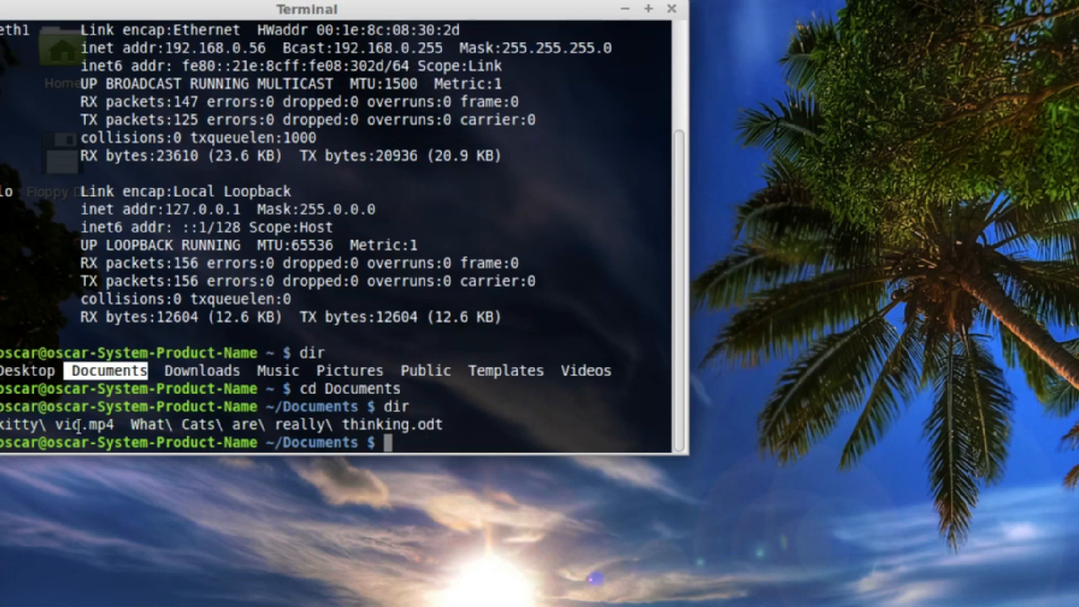
{"action": "mouse_move", "coordinate": [420, 468]}
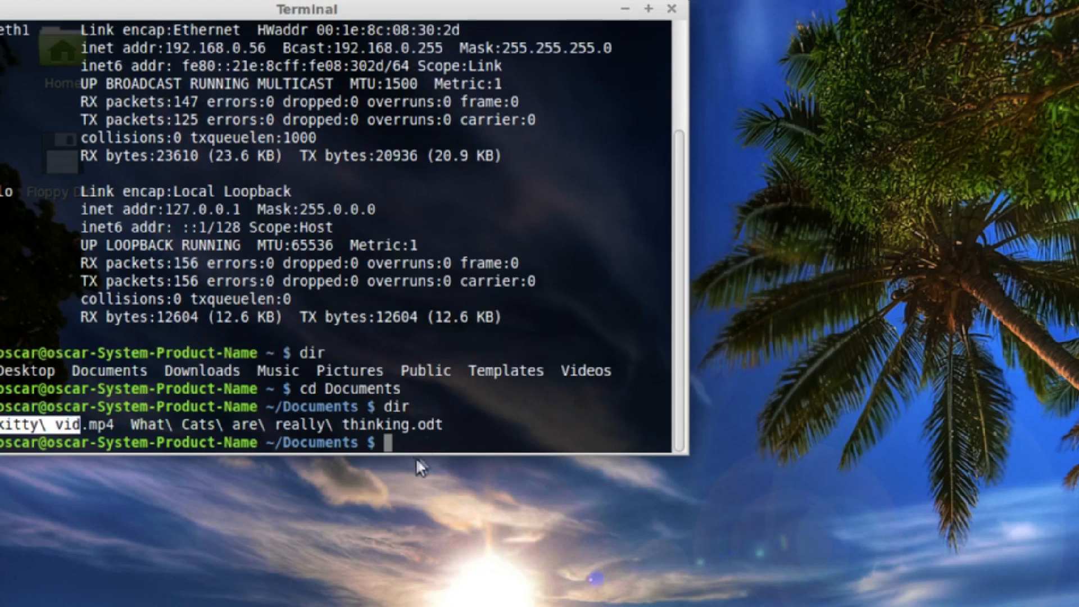
{"action": "mouse_move", "coordinate": [537, 488]}
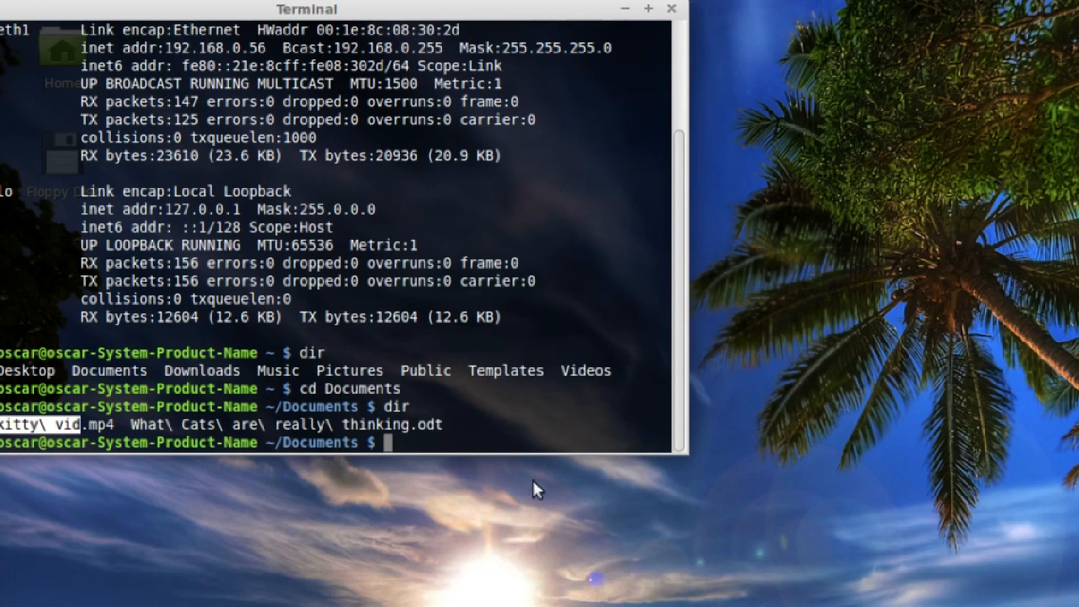
{"action": "mouse_move", "coordinate": [543, 506]}
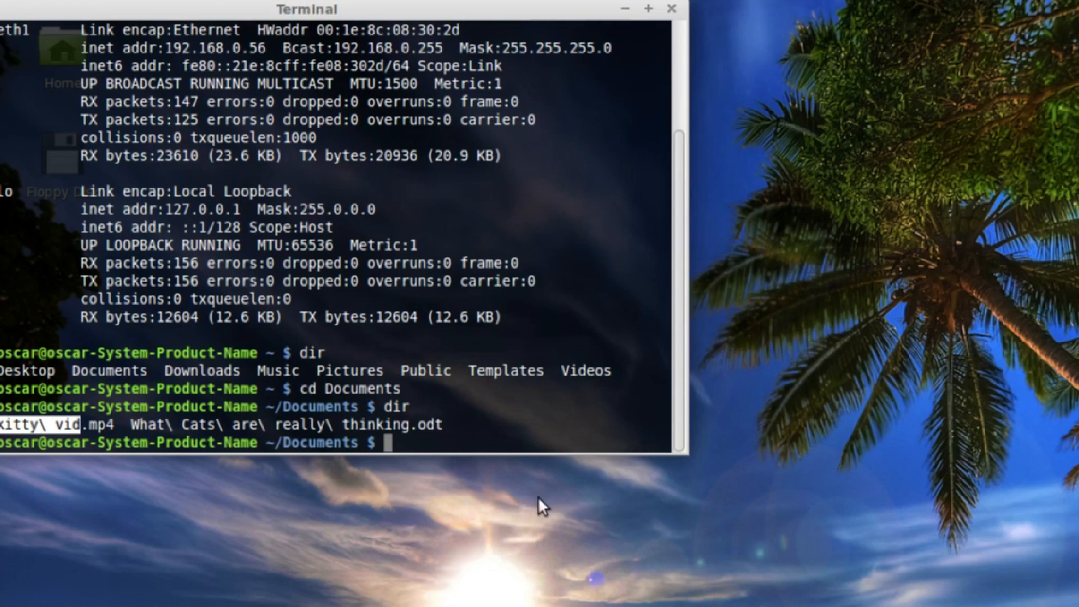
Step: Start python -m SimpleHTTPServer from Documents, serving on port 8000
{"action": "type", "text": "pyth"}
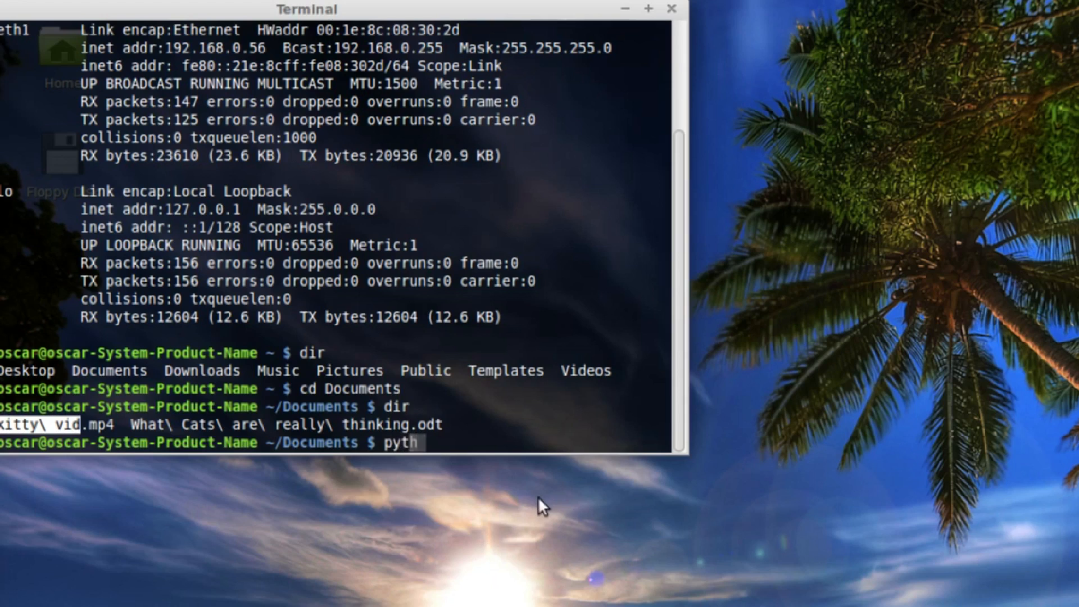
{"action": "type", "text": "on -"}
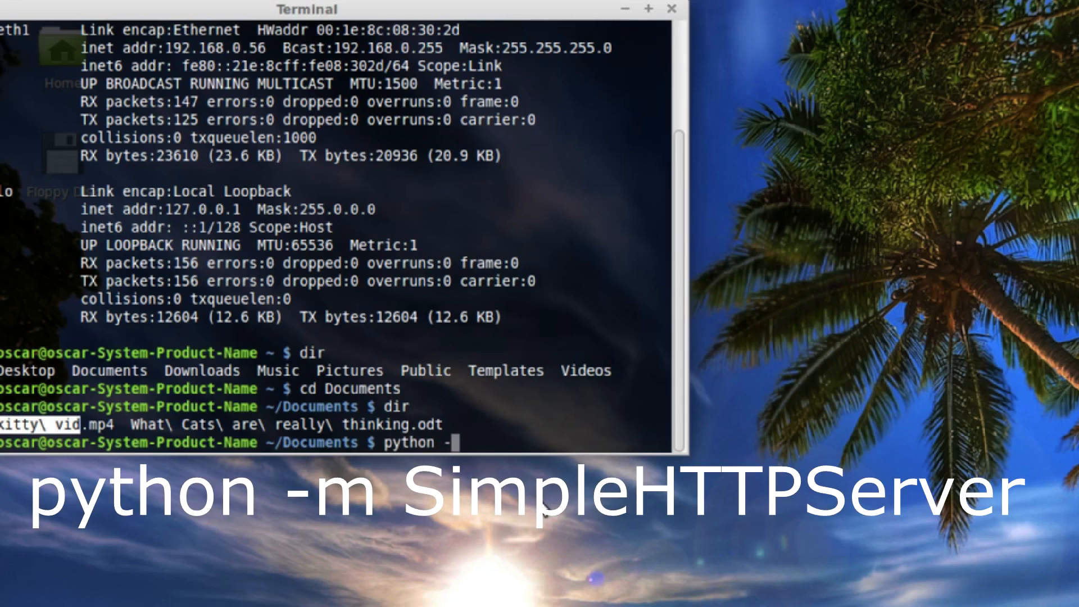
{"action": "type", "text": "m S"}
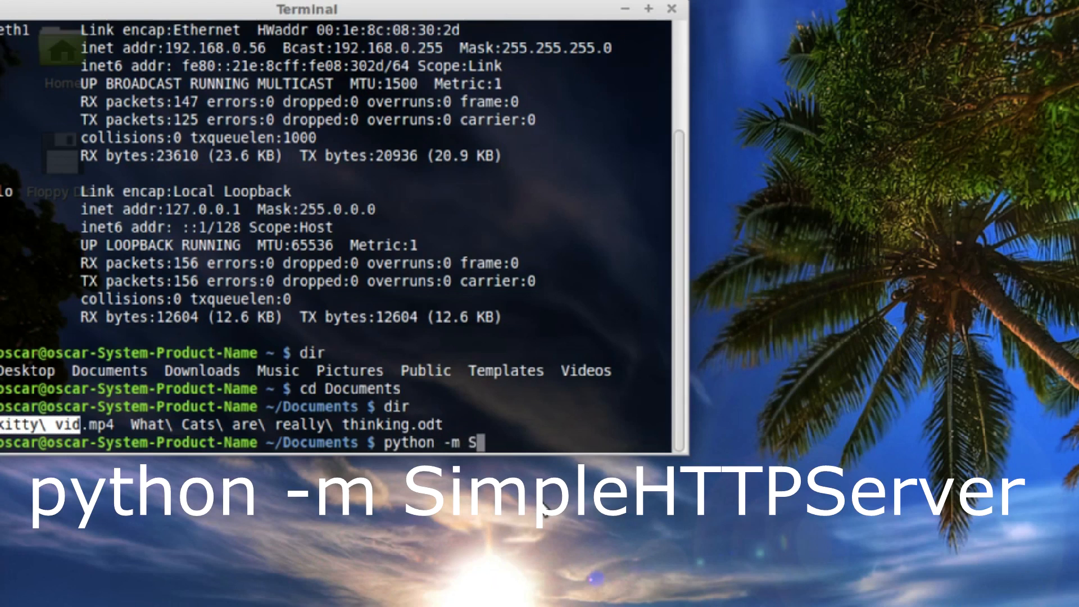
{"action": "type", "text": "impleHTTP"}
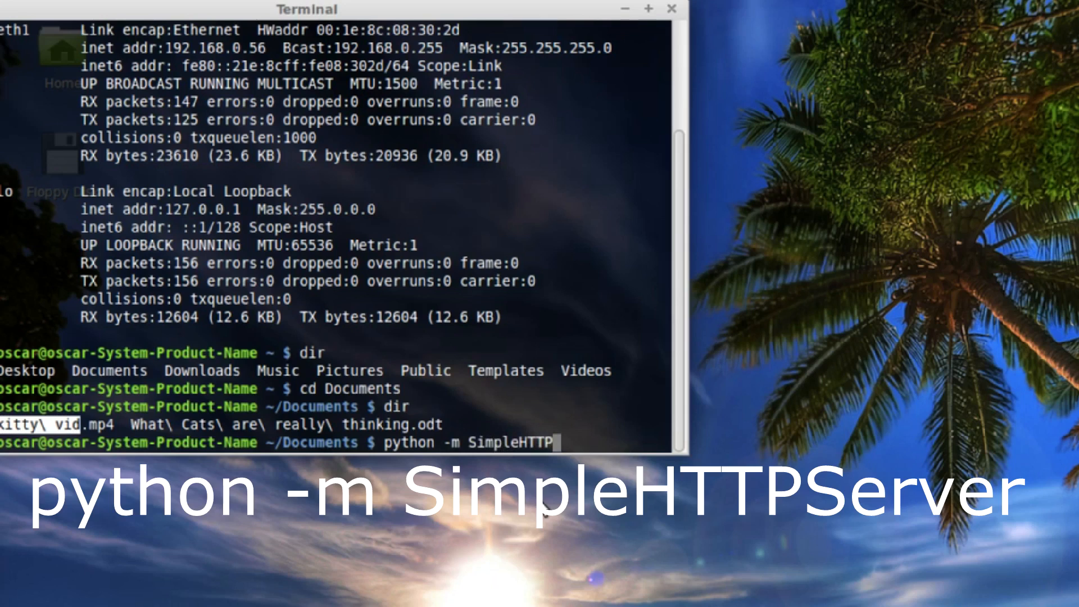
{"action": "type", "text": "Server"}
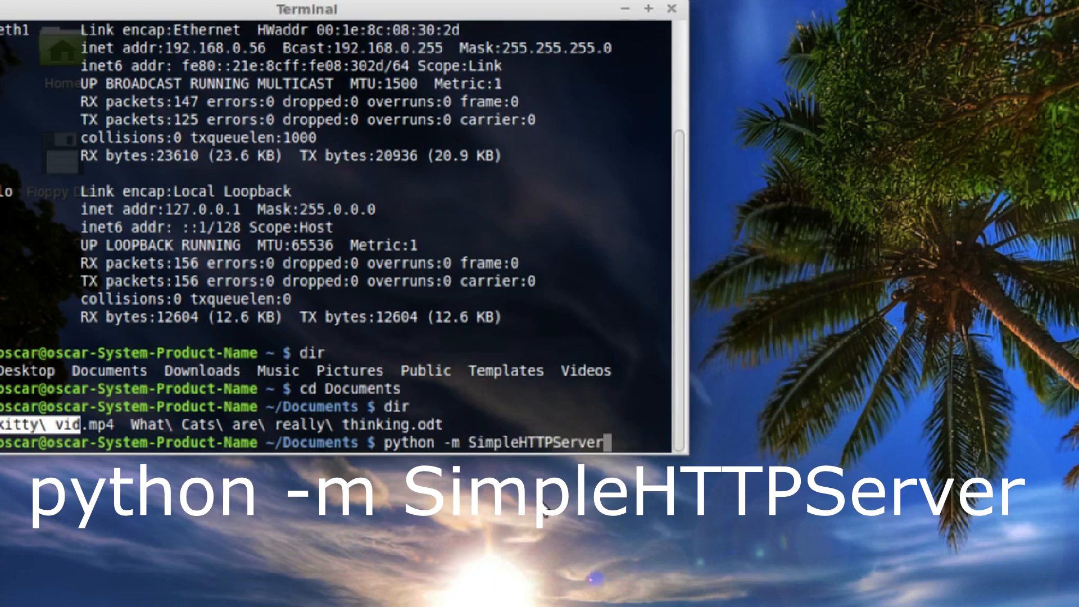
{"action": "key", "text": "Return"}
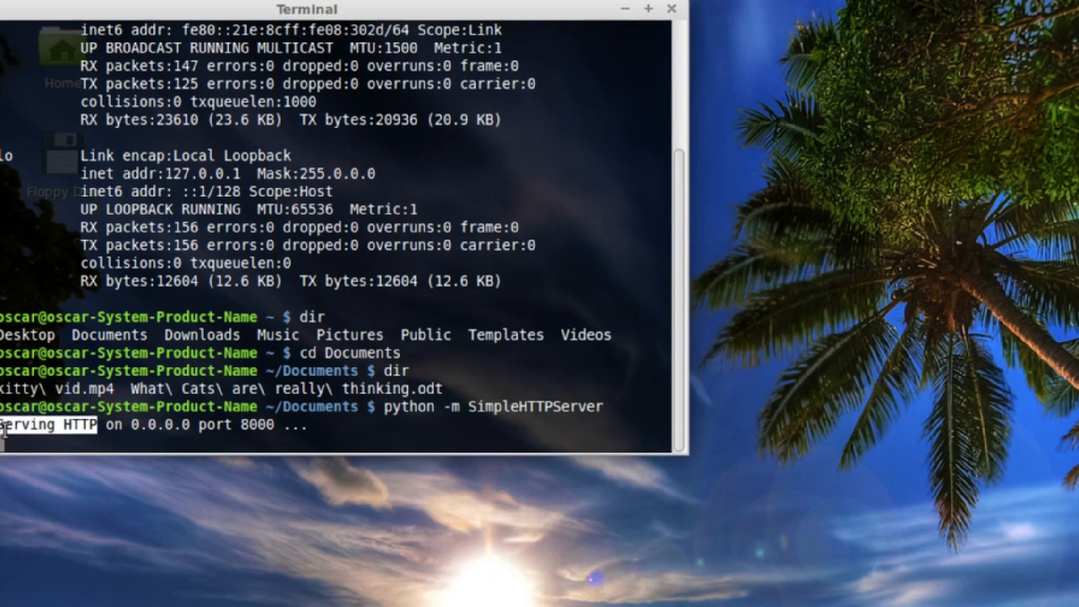
{"action": "mouse_move", "coordinate": [155, 439]}
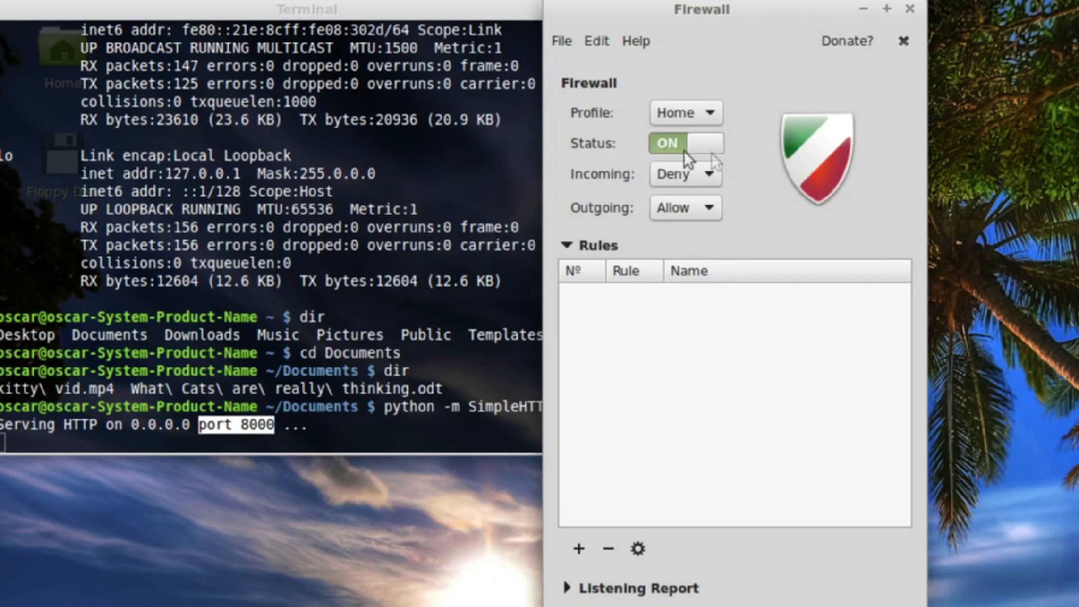
{"action": "mouse_move", "coordinate": [741, 187]}
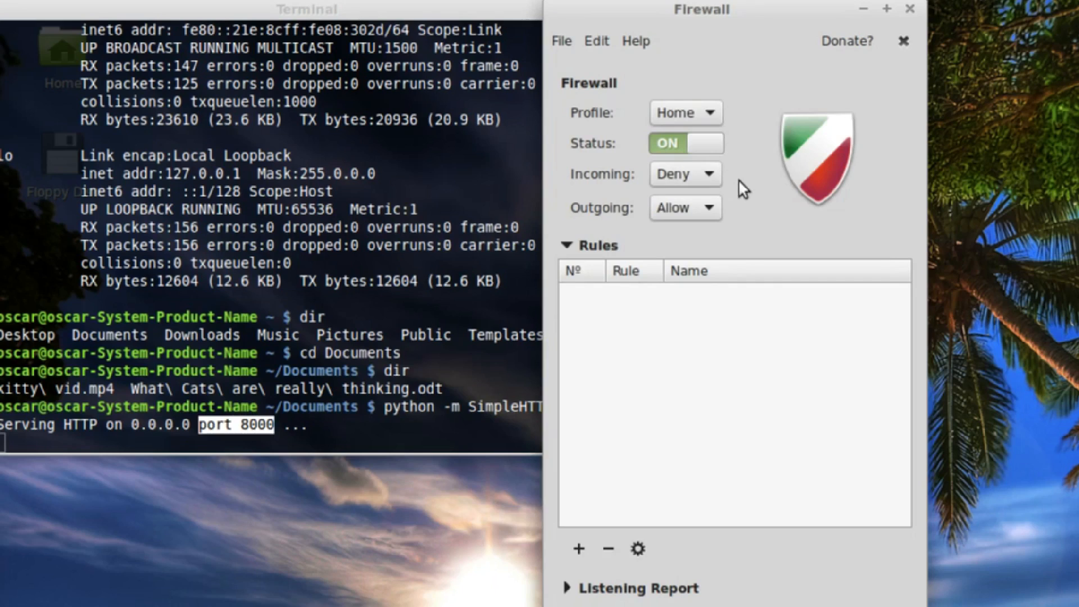
{"action": "mouse_move", "coordinate": [637, 190]}
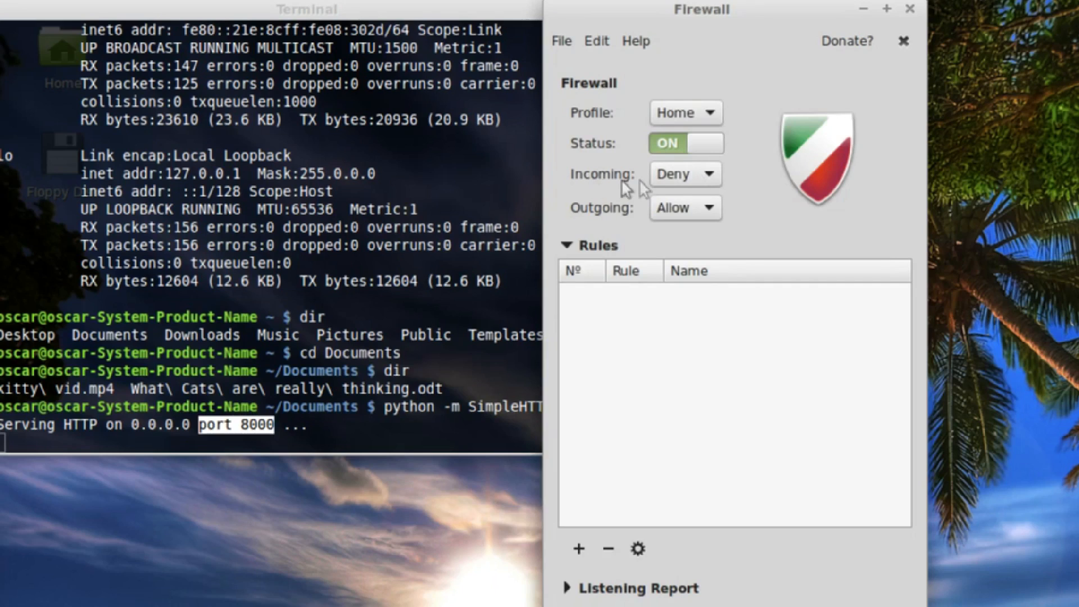
{"action": "mouse_move", "coordinate": [678, 190]}
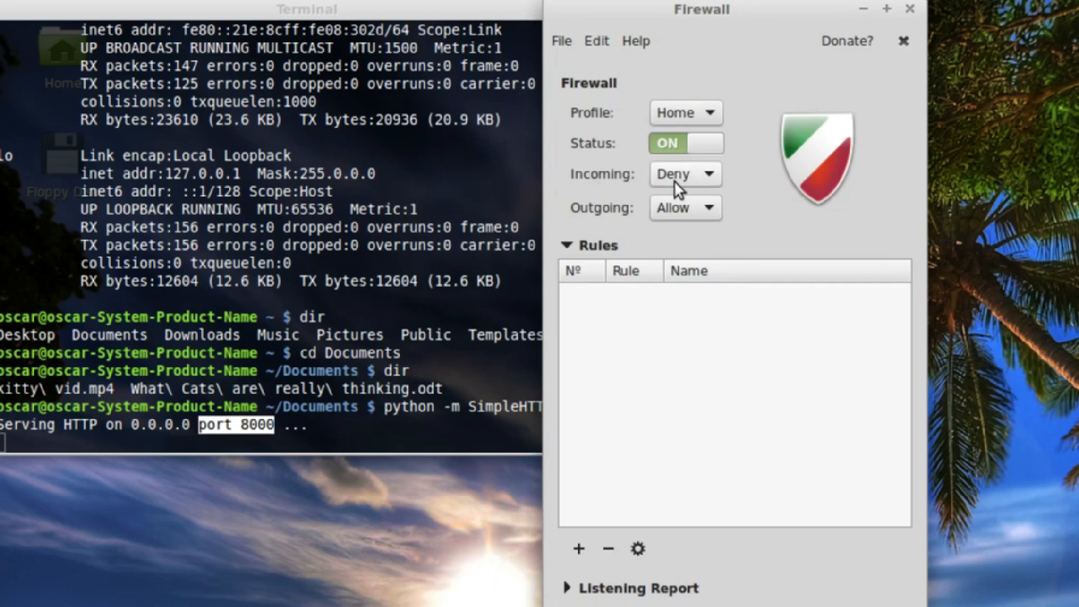
{"action": "mouse_move", "coordinate": [679, 228]}
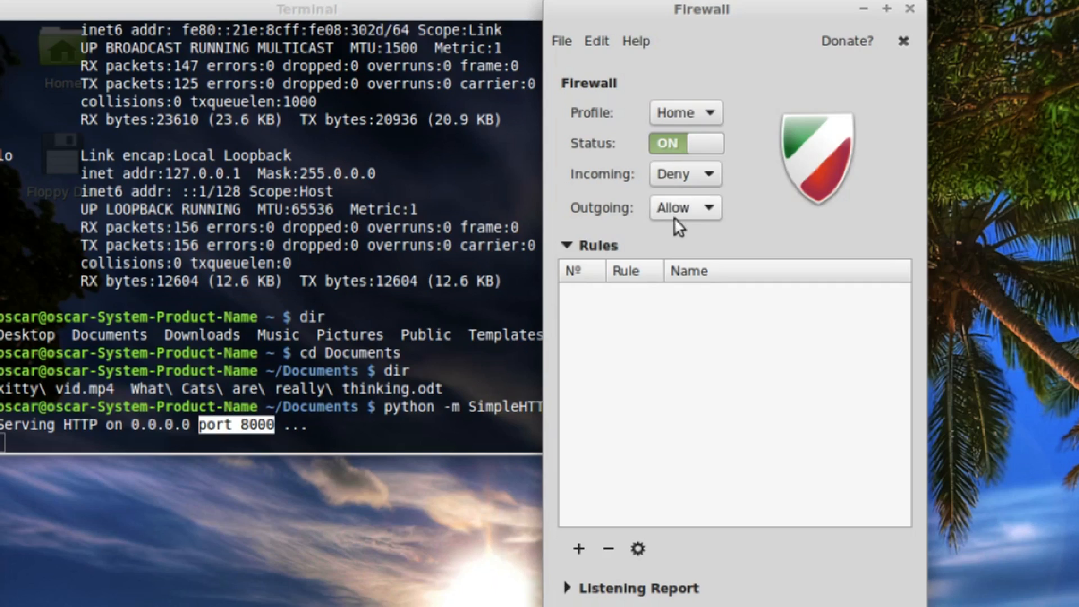
{"action": "mouse_move", "coordinate": [619, 421]}
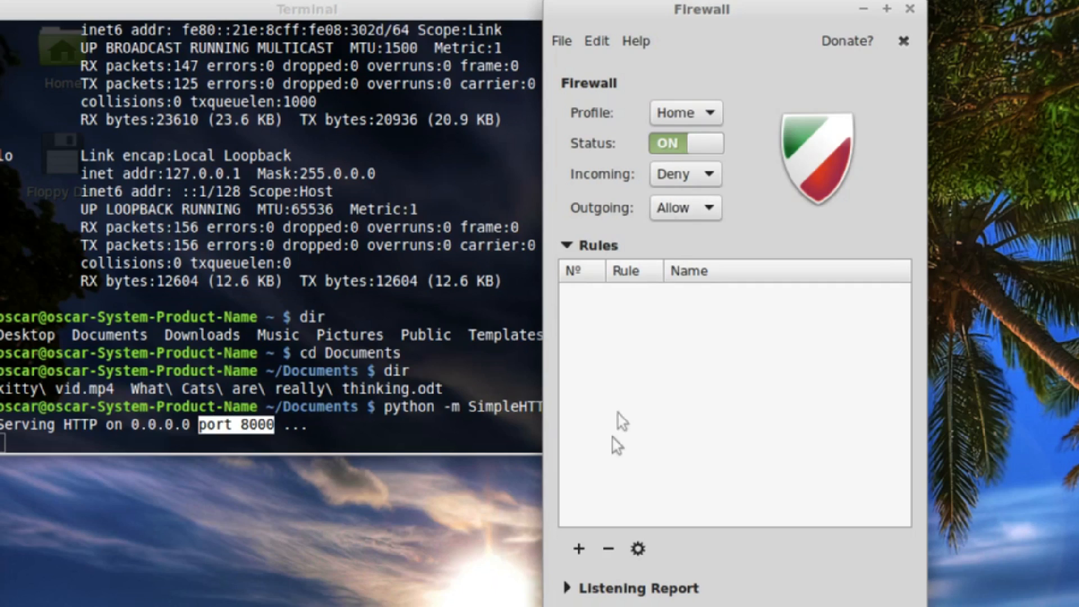
{"action": "mouse_move", "coordinate": [601, 479]}
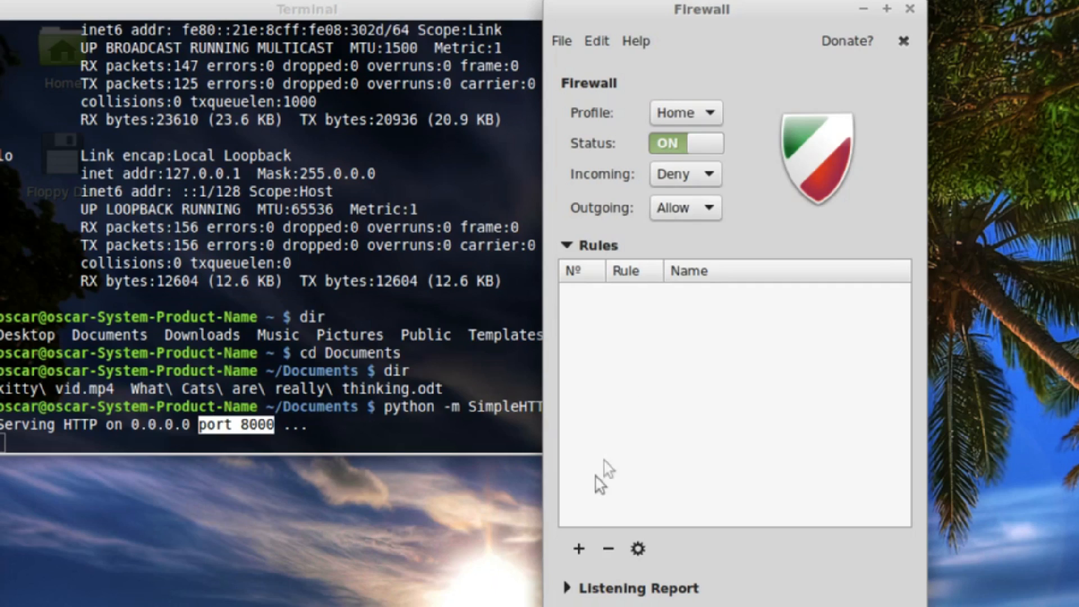
{"action": "mouse_move", "coordinate": [579, 549]}
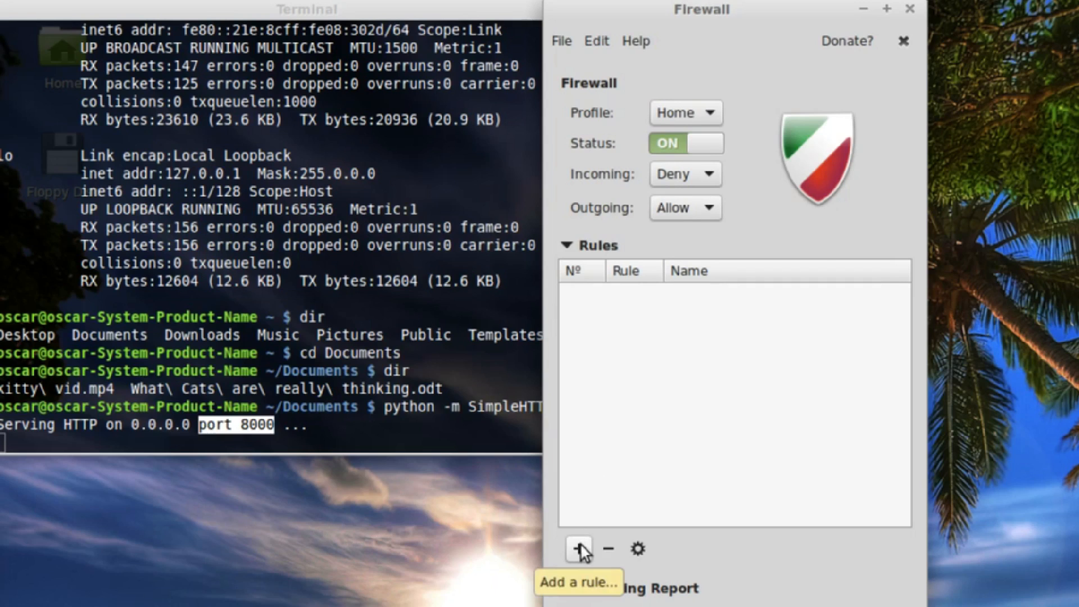
Step: Add the 'allow everybody' incoming TCP port 8000 rule and delete its IPv6 duplicate
{"action": "left_click", "coordinate": [579, 548]}
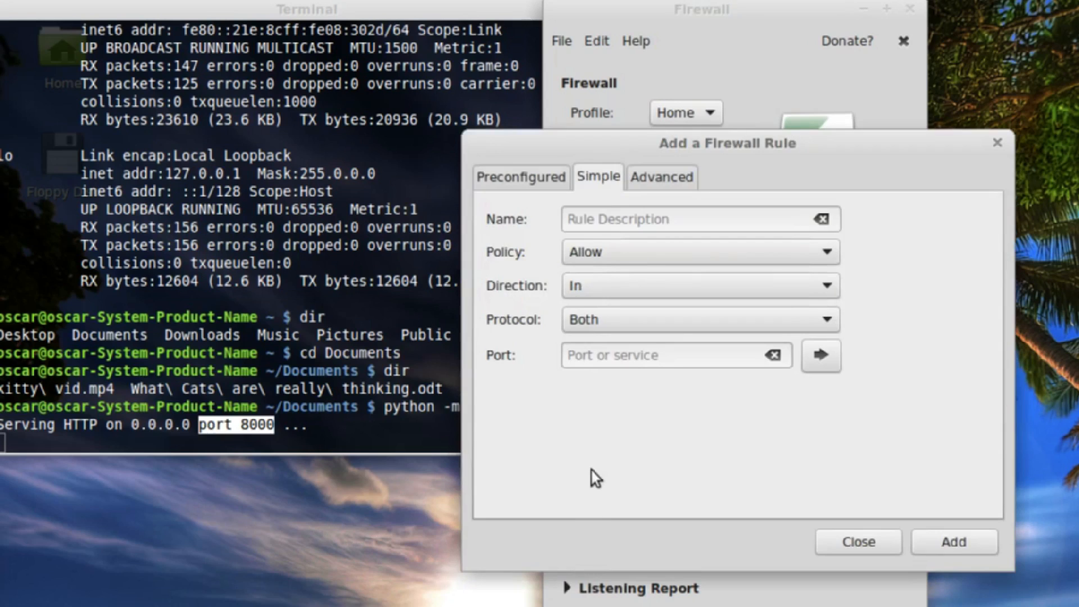
{"action": "left_click", "coordinate": [688, 219]}
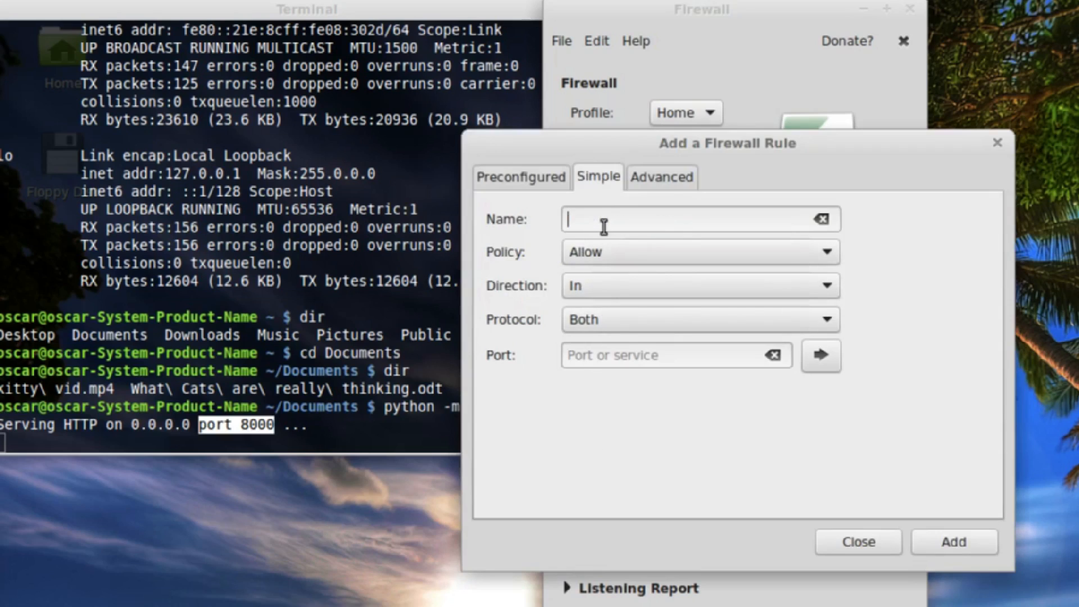
{"action": "type", "text": "allow e"}
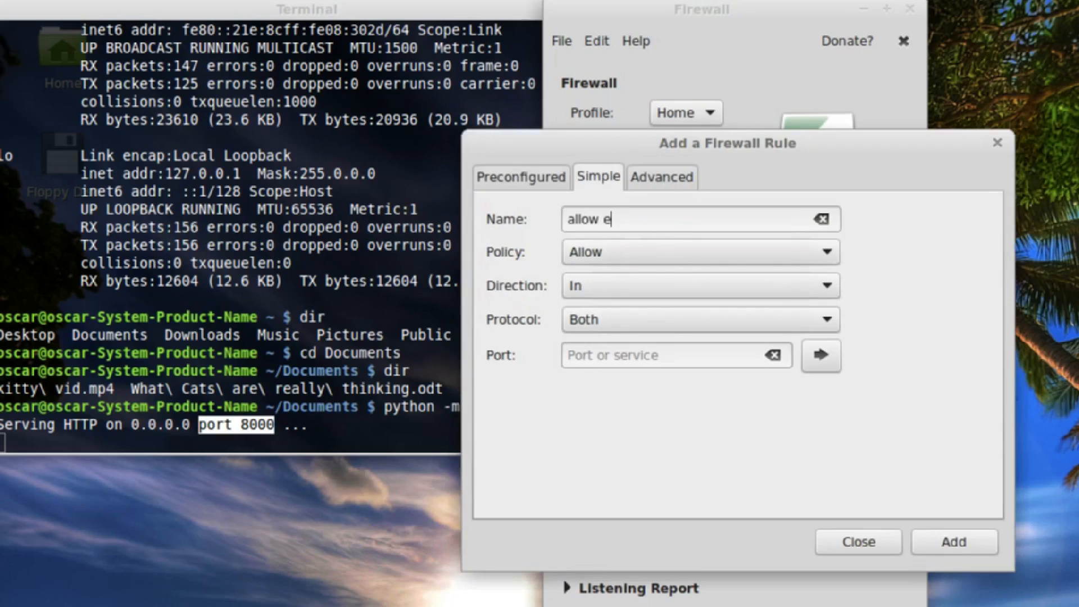
{"action": "type", "text": "verybody"}
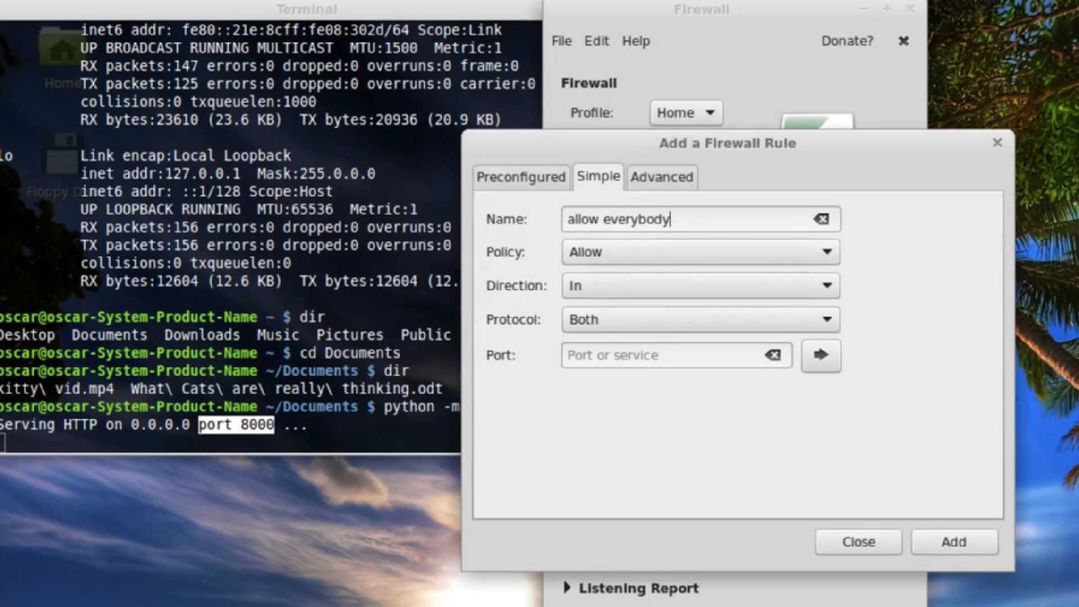
{"action": "mouse_move", "coordinate": [585, 300]}
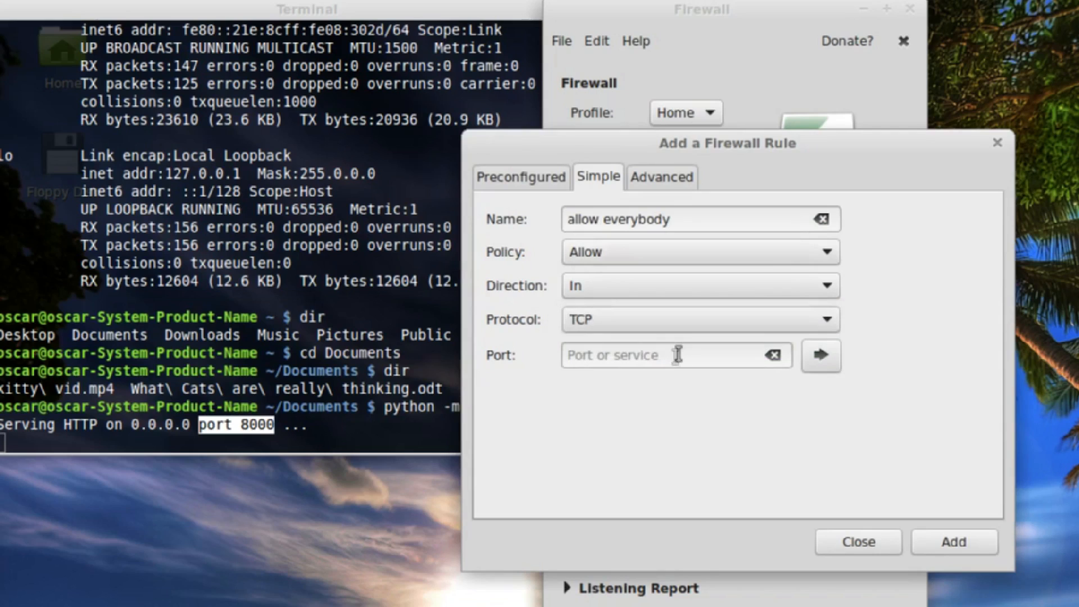
{"action": "type", "text": "8"}
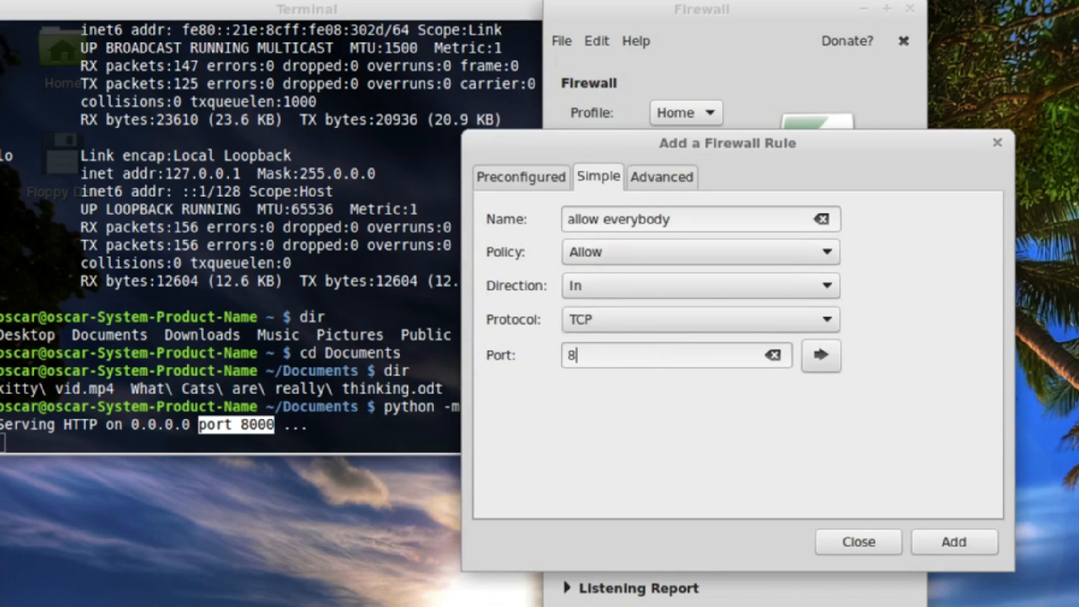
{"action": "type", "text": "000"}
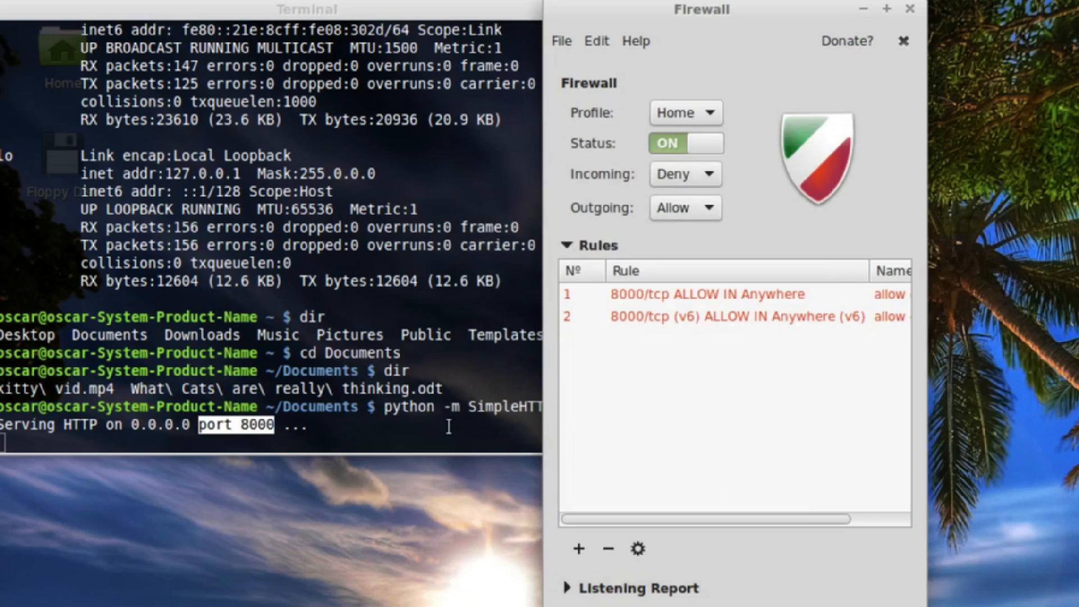
{"action": "mouse_move", "coordinate": [715, 308]}
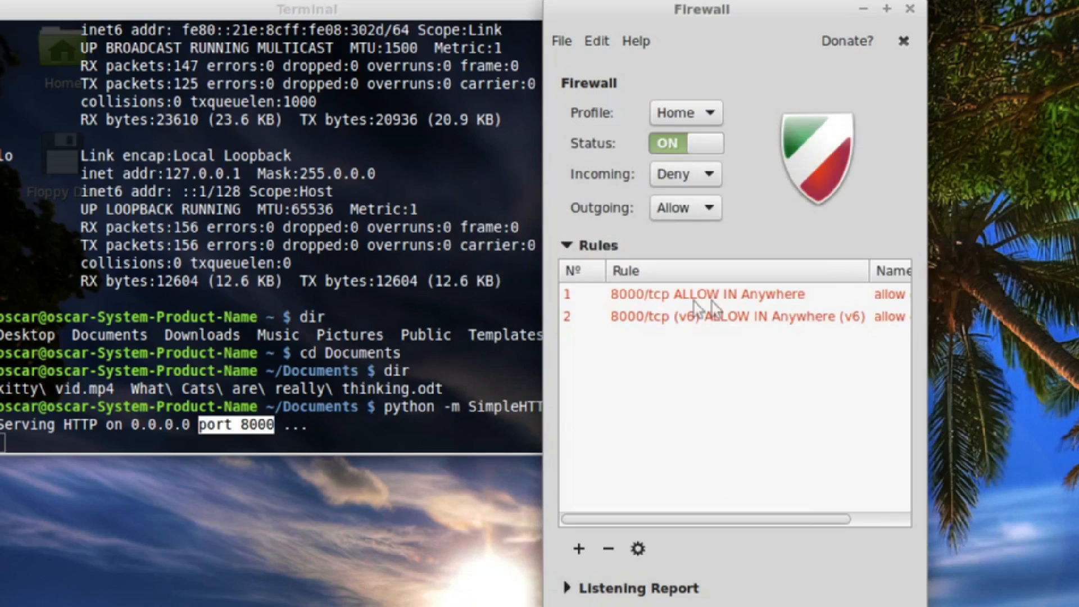
{"action": "left_click", "coordinate": [688, 317]}
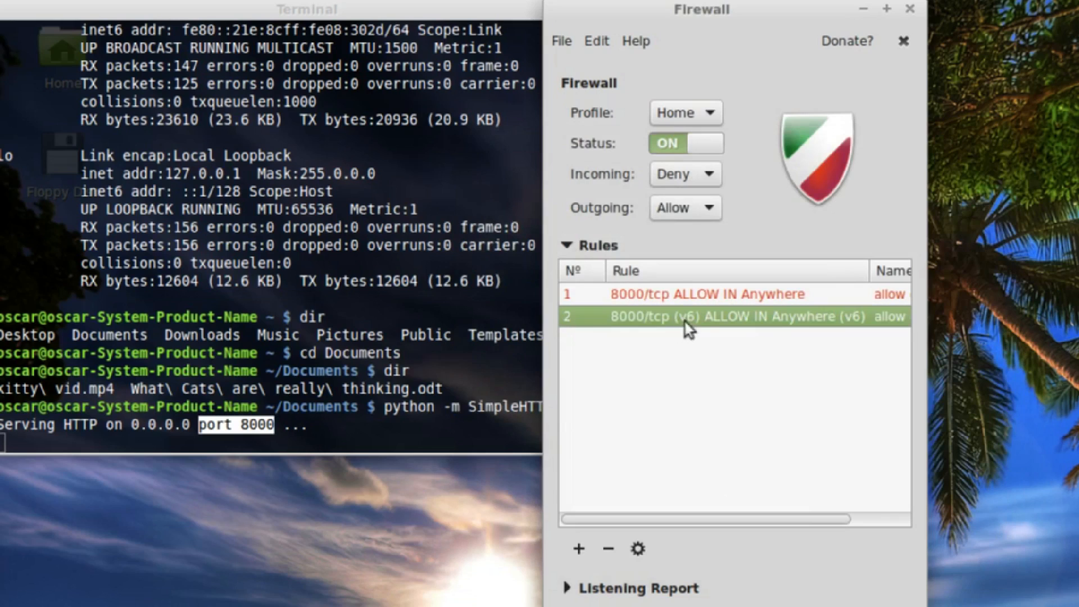
{"action": "mouse_move", "coordinate": [607, 548]}
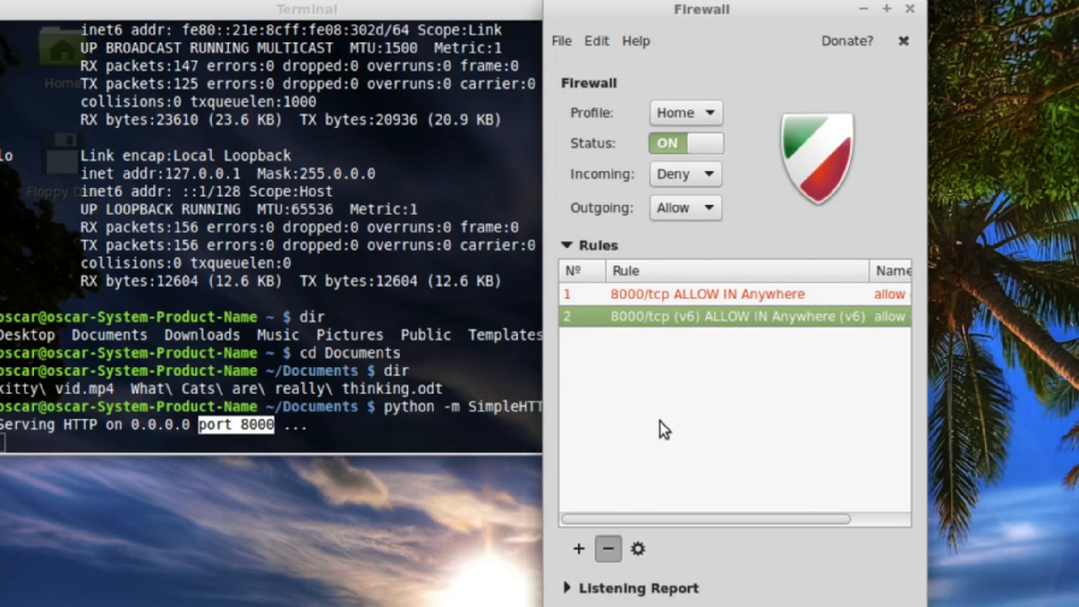
{"action": "left_click", "coordinate": [606, 549]}
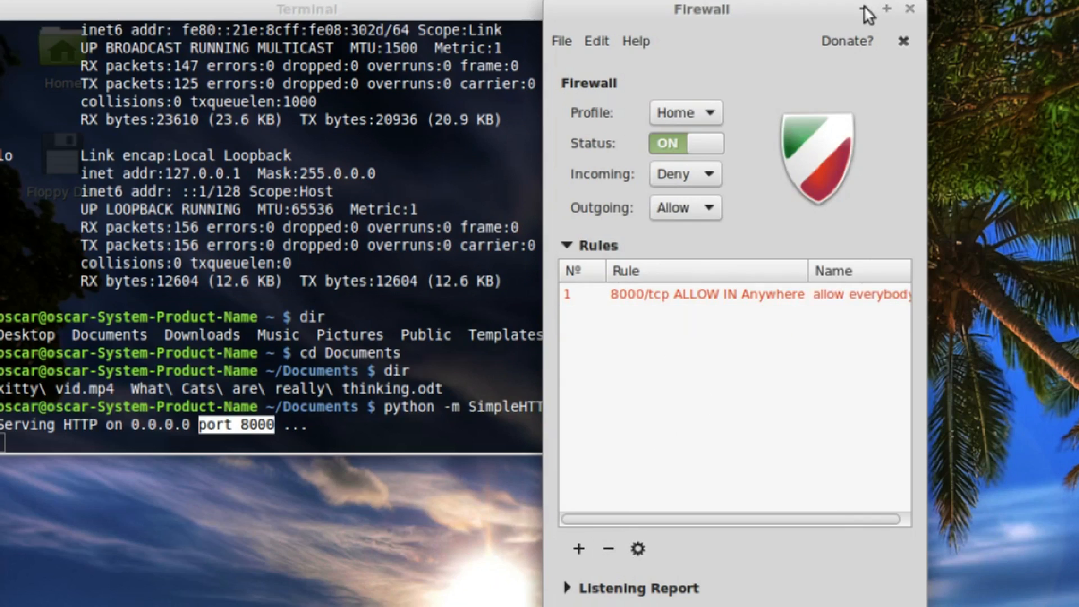
Step: Minimize the firewall and load the 192.168.0.56:8000 folder listing in Firefox
{"action": "left_click", "coordinate": [910, 9]}
{"action": "type", "text": "192.168.0.56"}
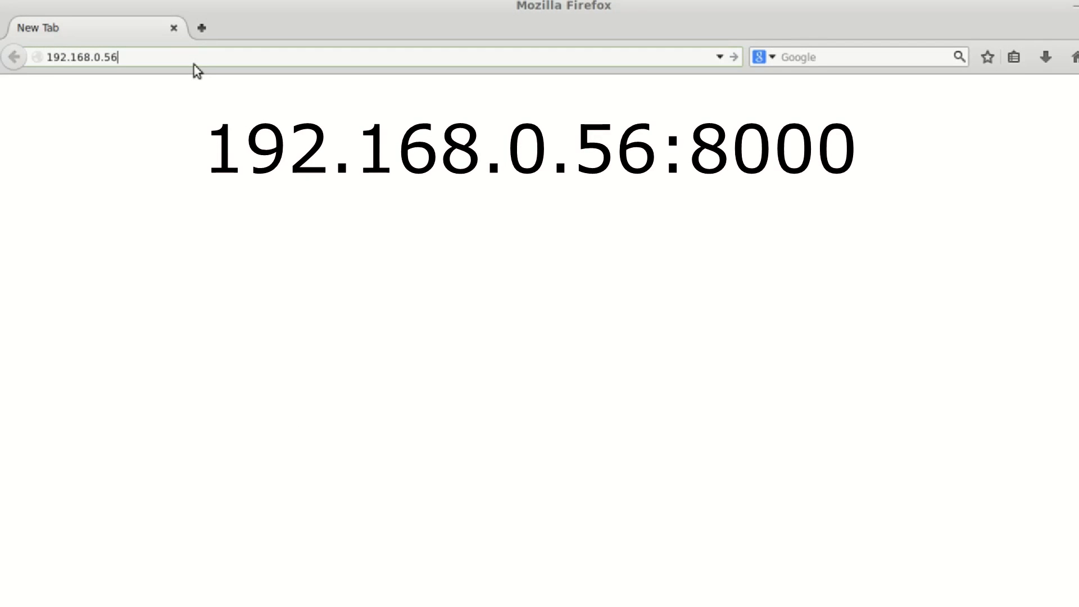
{"action": "type", "text": ":"}
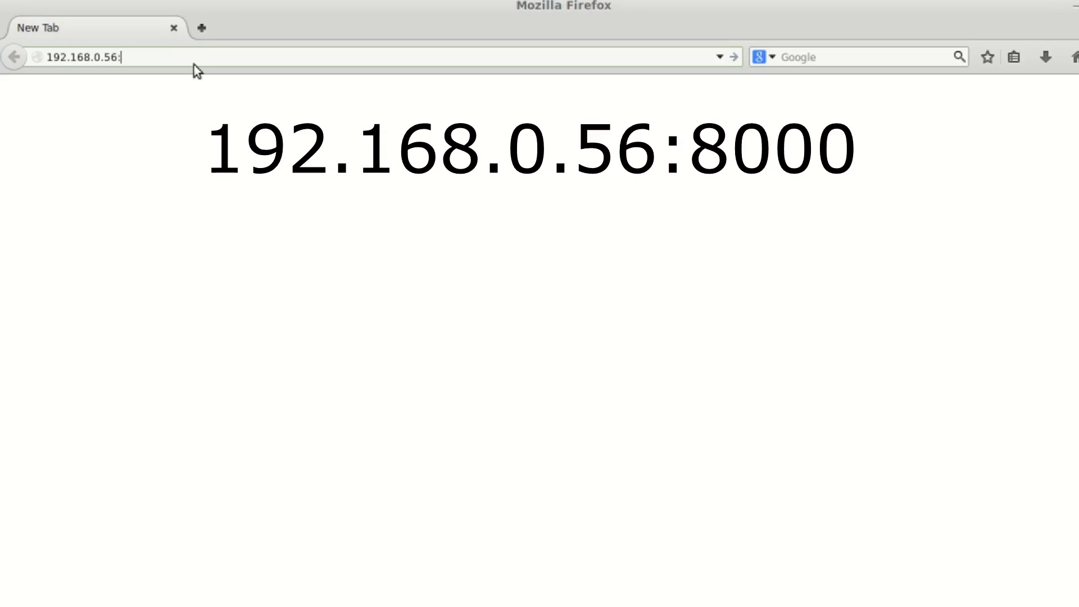
{"action": "type", "text": "80"}
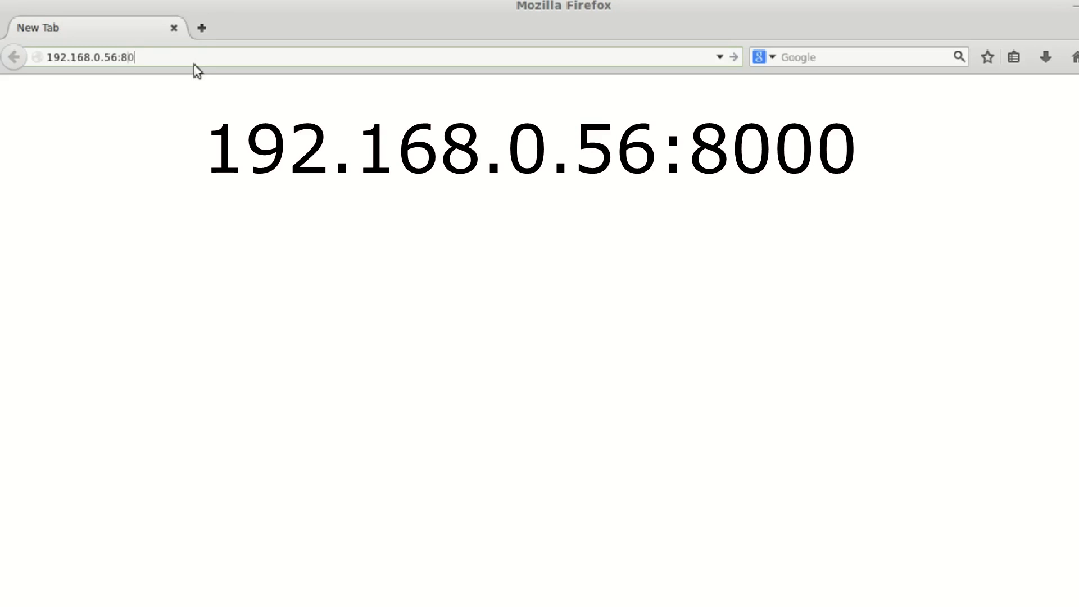
{"action": "type", "text": "00"}
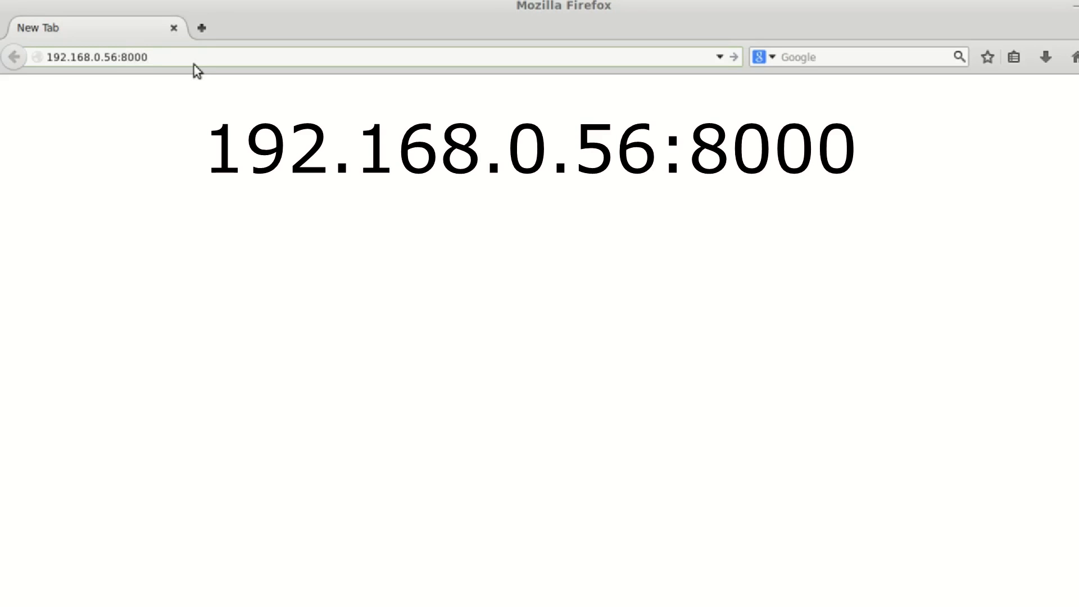
{"action": "key", "text": "Return"}
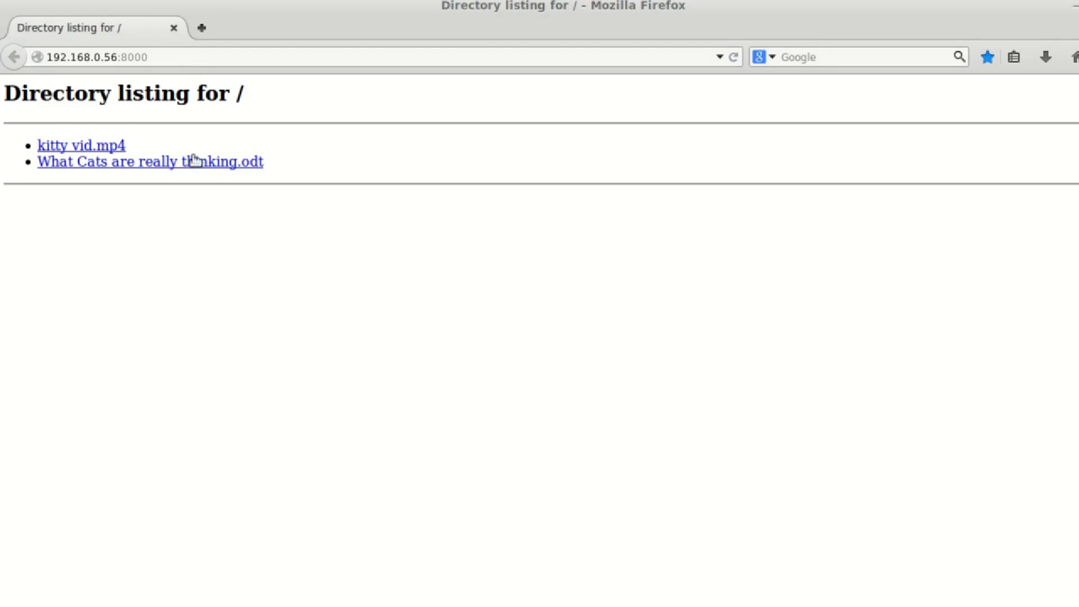
{"action": "mouse_move", "coordinate": [117, 171]}
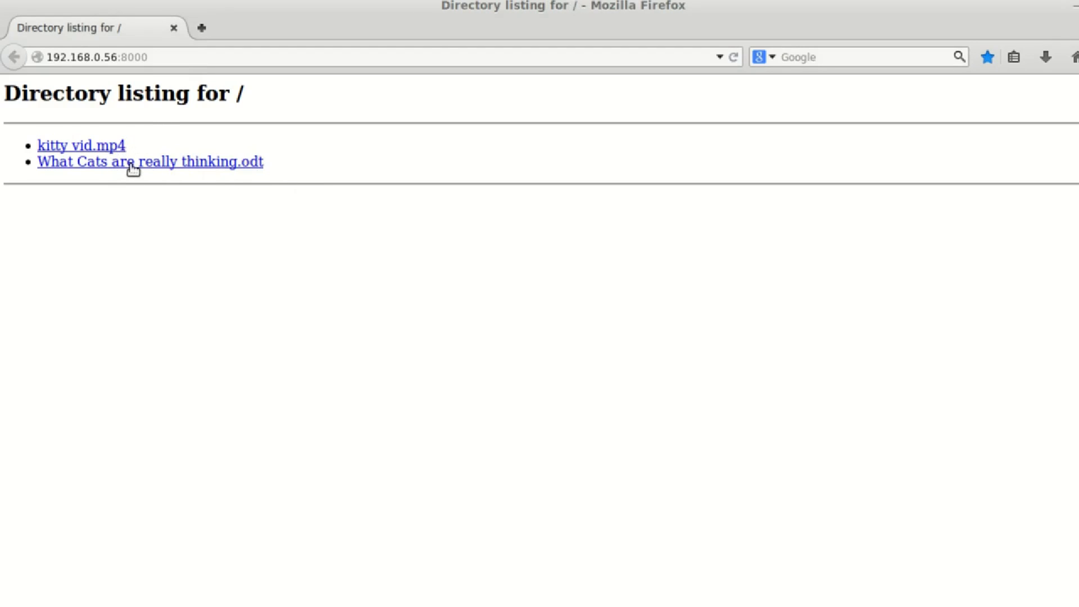
{"action": "mouse_move", "coordinate": [102, 168]}
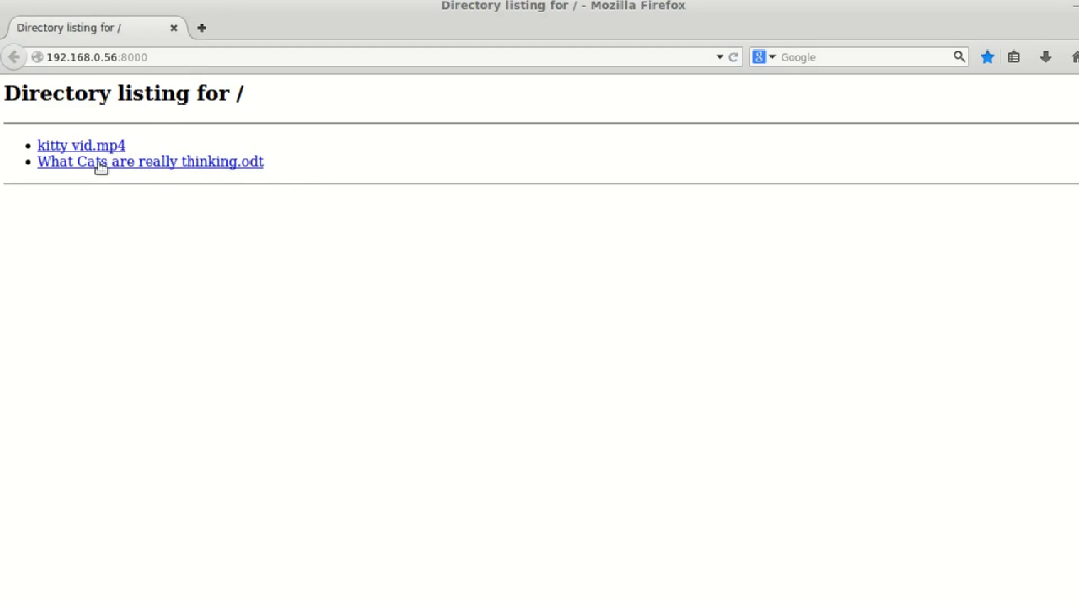
{"action": "mouse_move", "coordinate": [313, 113]}
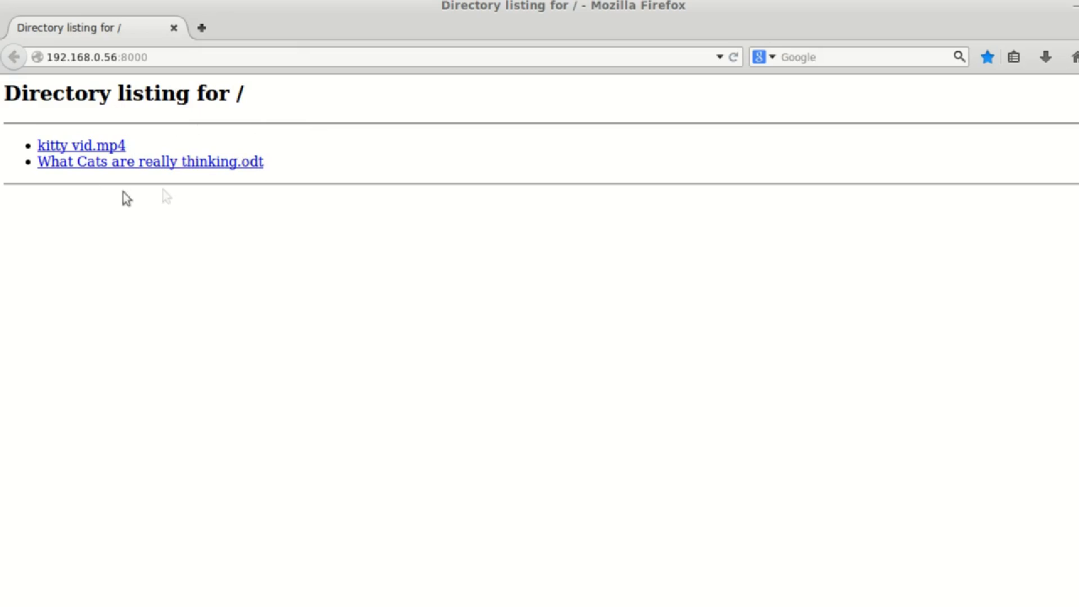
{"action": "mouse_move", "coordinate": [184, 171]}
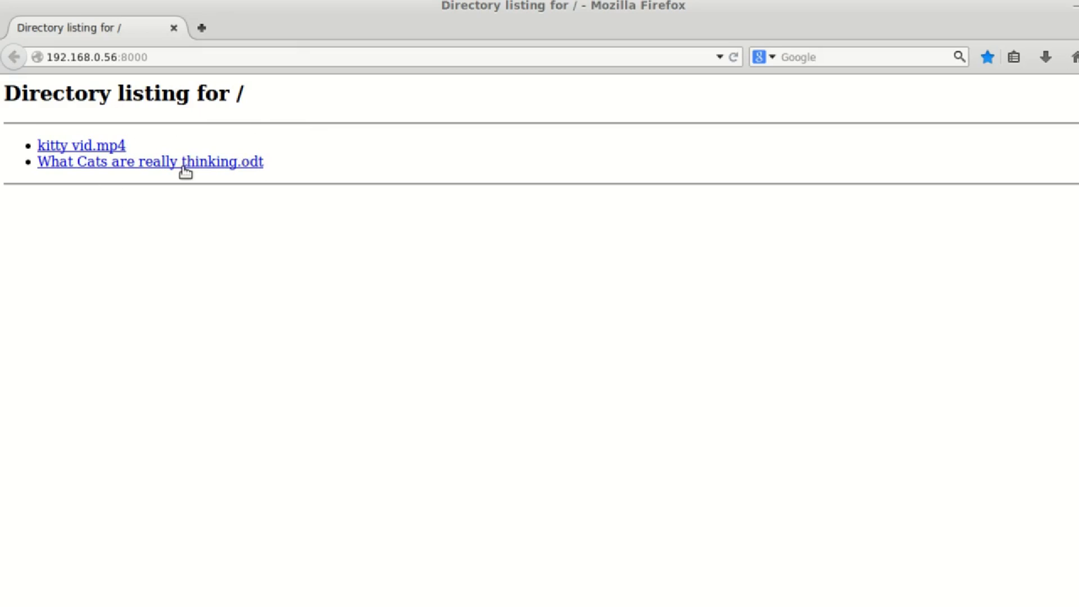
{"action": "mouse_move", "coordinate": [100, 165]}
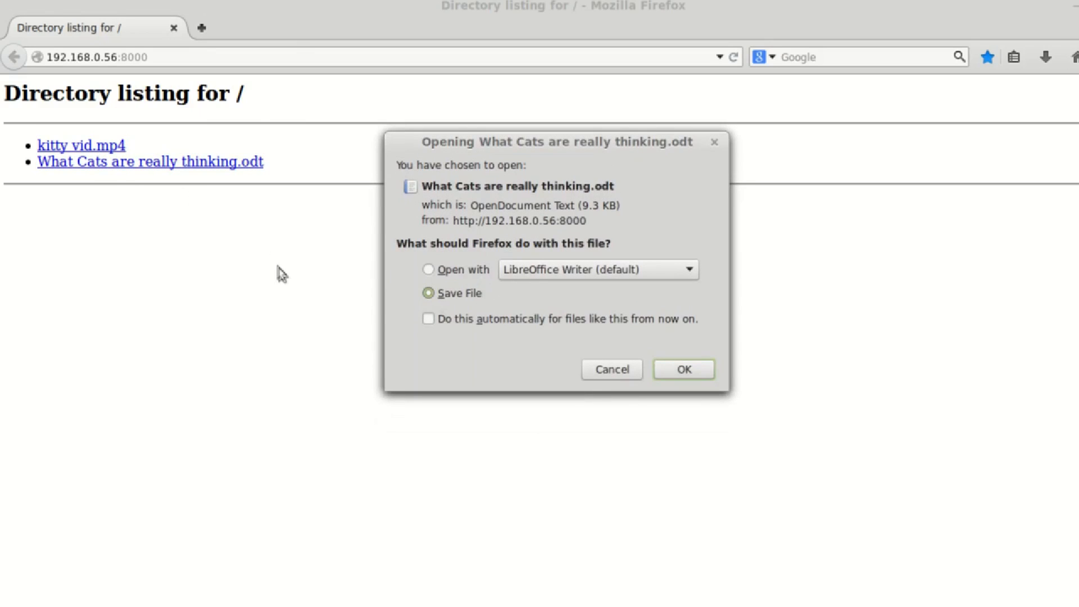
{"action": "left_click", "coordinate": [681, 369]}
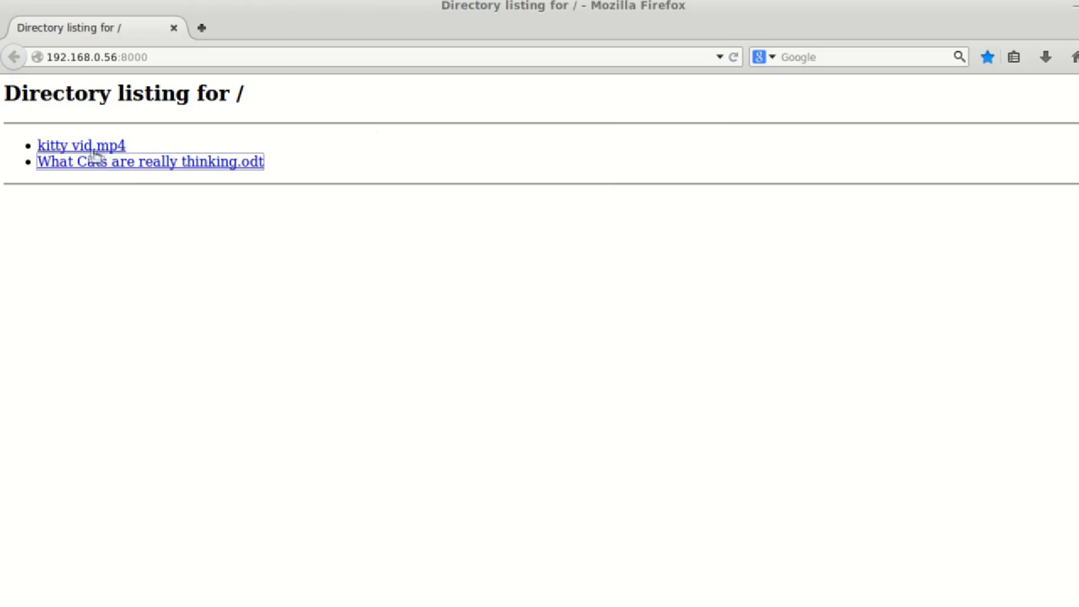
{"action": "left_click", "coordinate": [81, 145]}
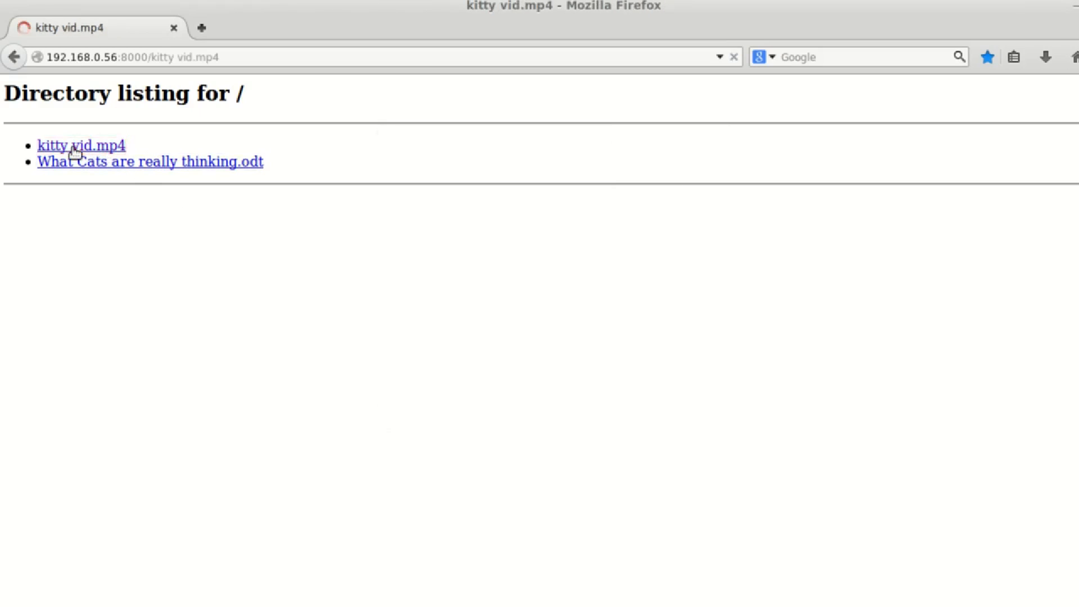
{"action": "left_click", "coordinate": [81, 145]}
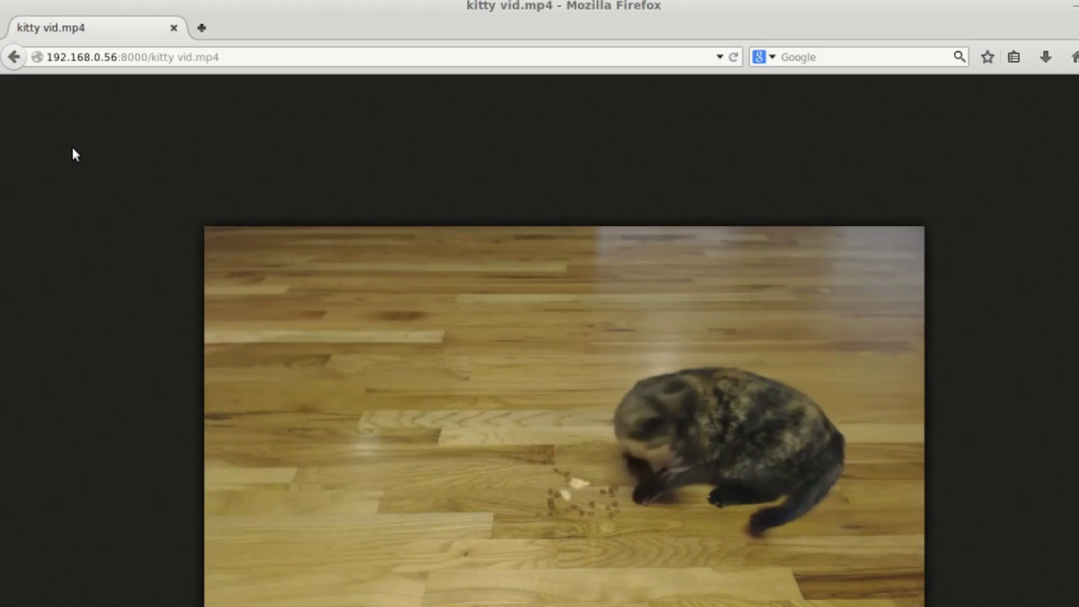
{"action": "left_click", "coordinate": [14, 56]}
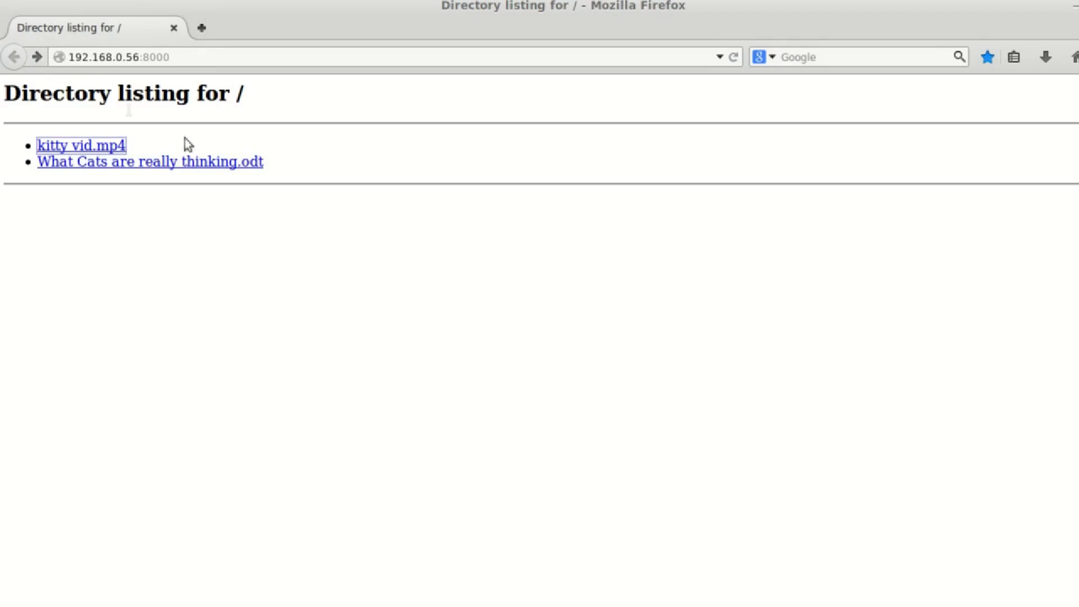
{"action": "mouse_move", "coordinate": [86, 148]}
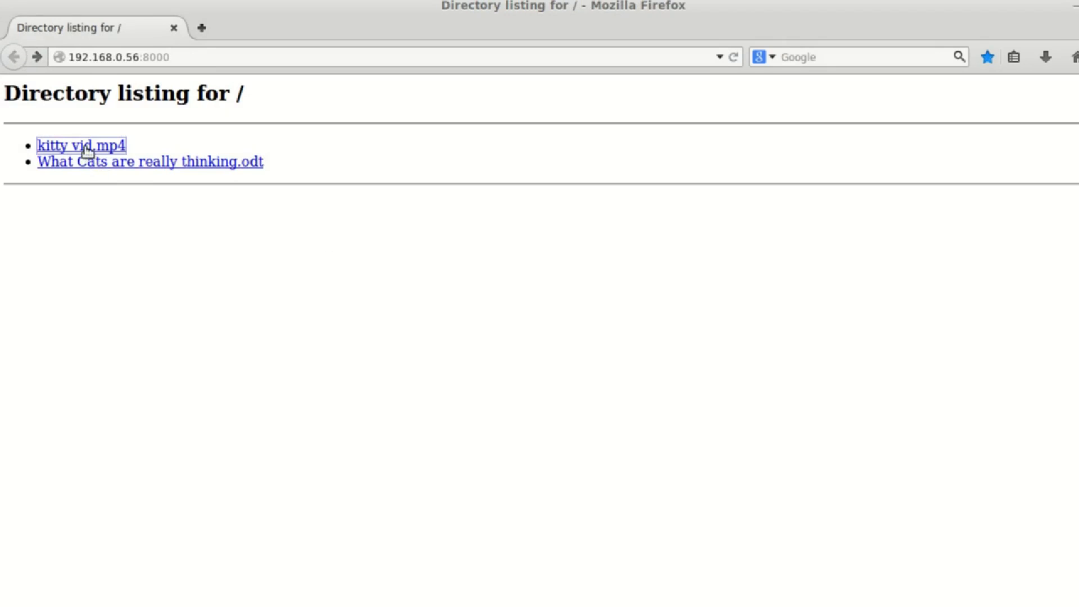
Step: Save the kitty vid.mp4 link to the Desktop with Save Link As
{"action": "right_click", "coordinate": [81, 145]}
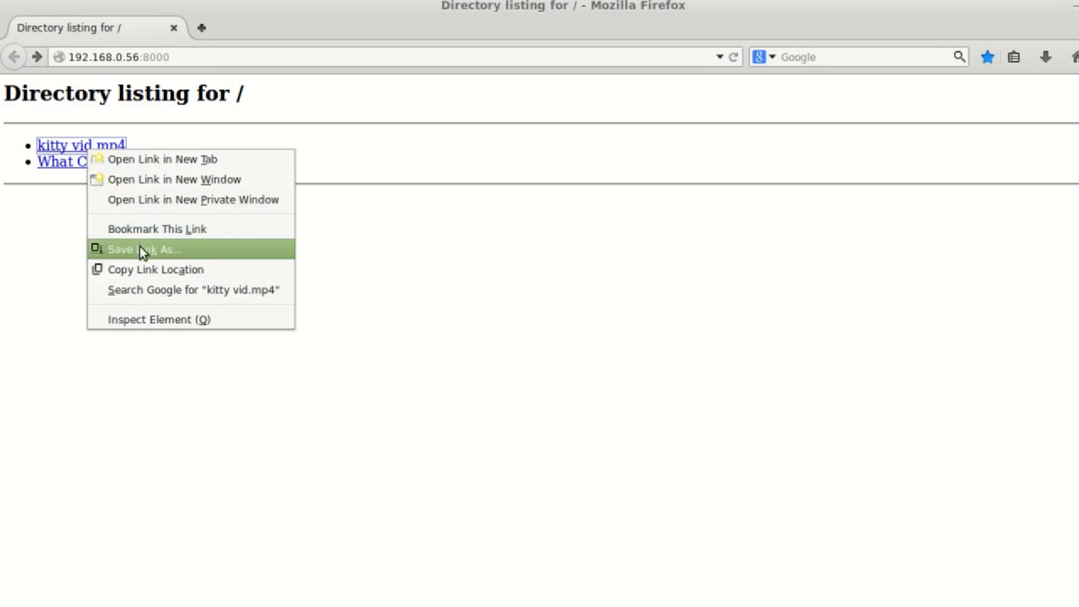
{"action": "left_click", "coordinate": [144, 249]}
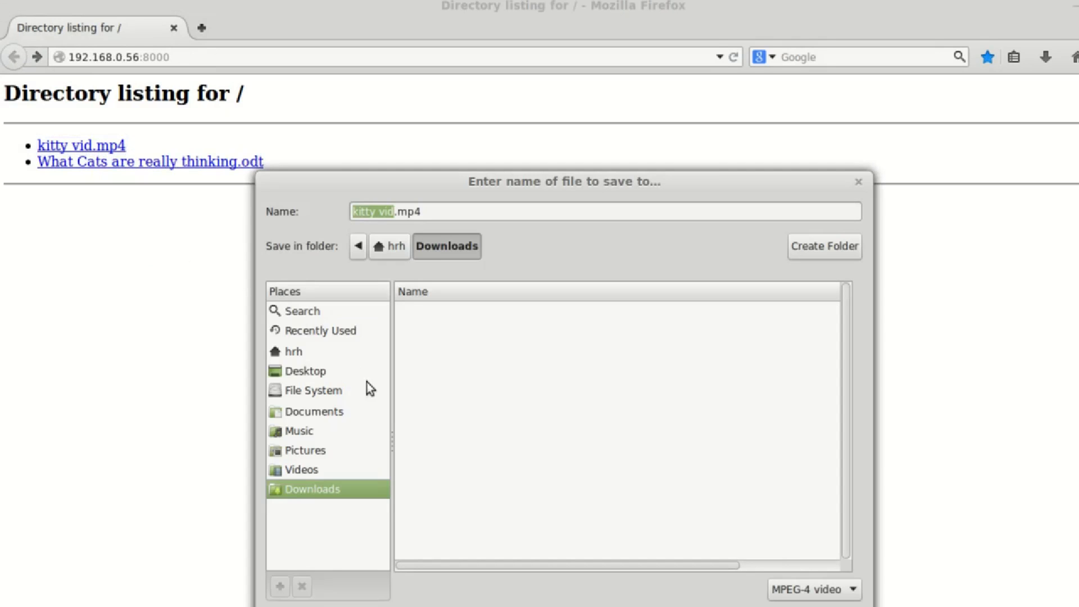
{"action": "left_click", "coordinate": [305, 370]}
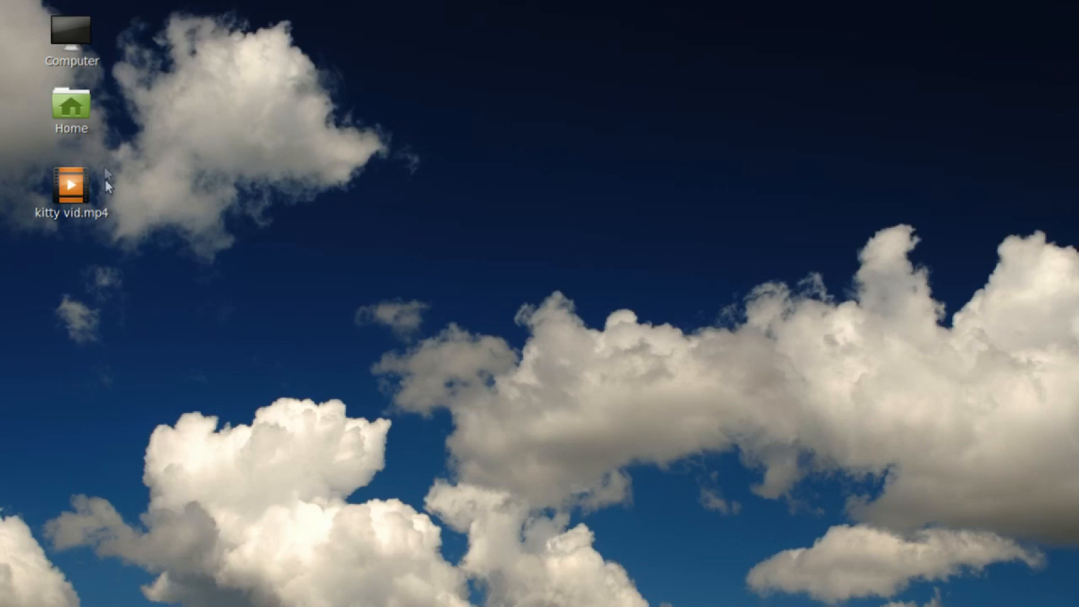
{"action": "mouse_move", "coordinate": [391, 282]}
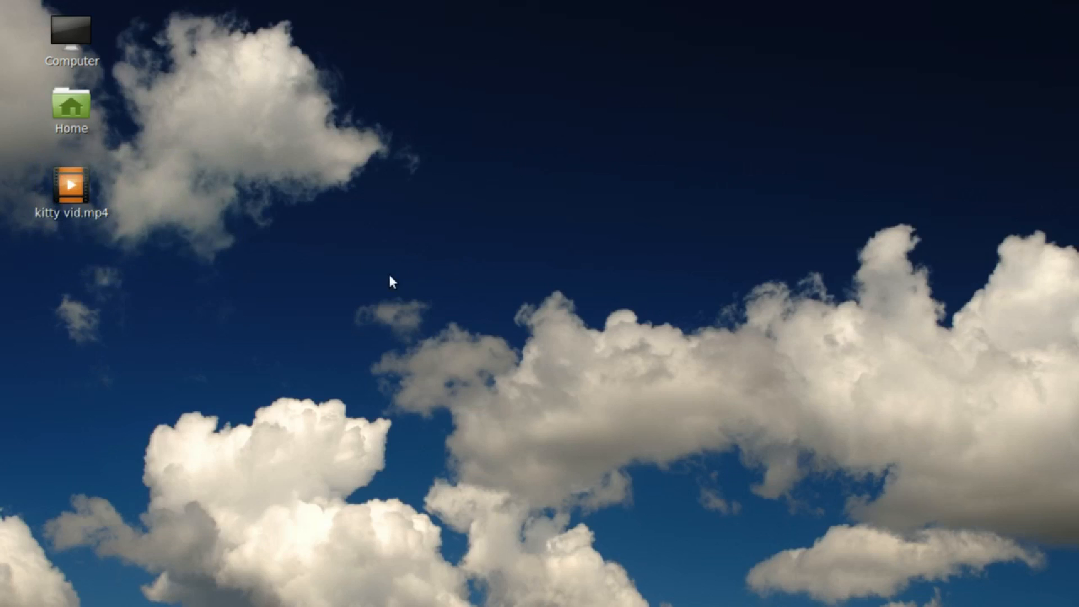
{"action": "mouse_move", "coordinate": [368, 355]}
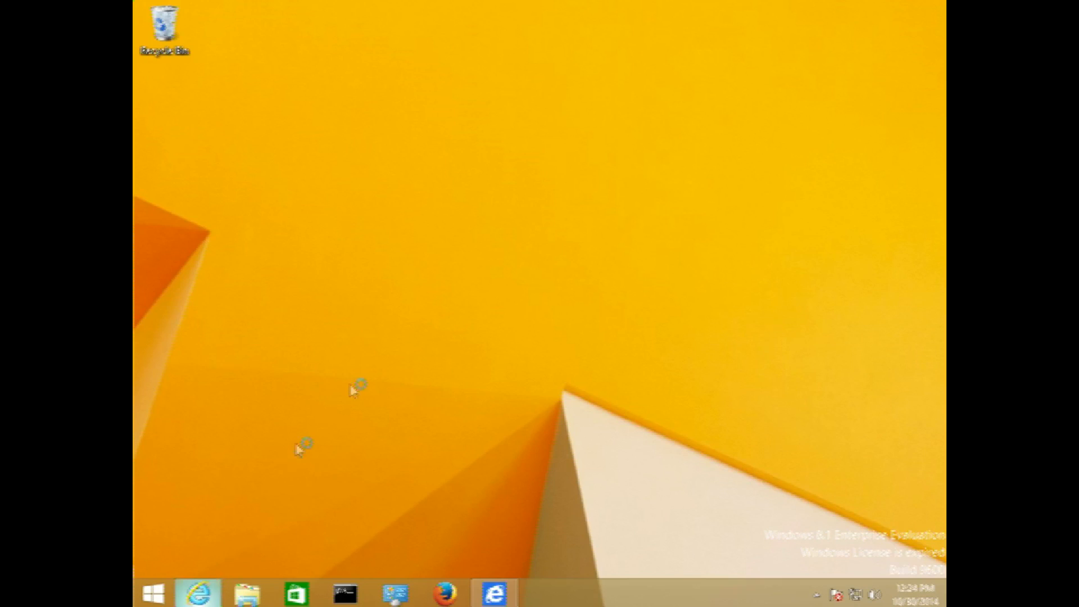
{"action": "left_click", "coordinate": [199, 593]}
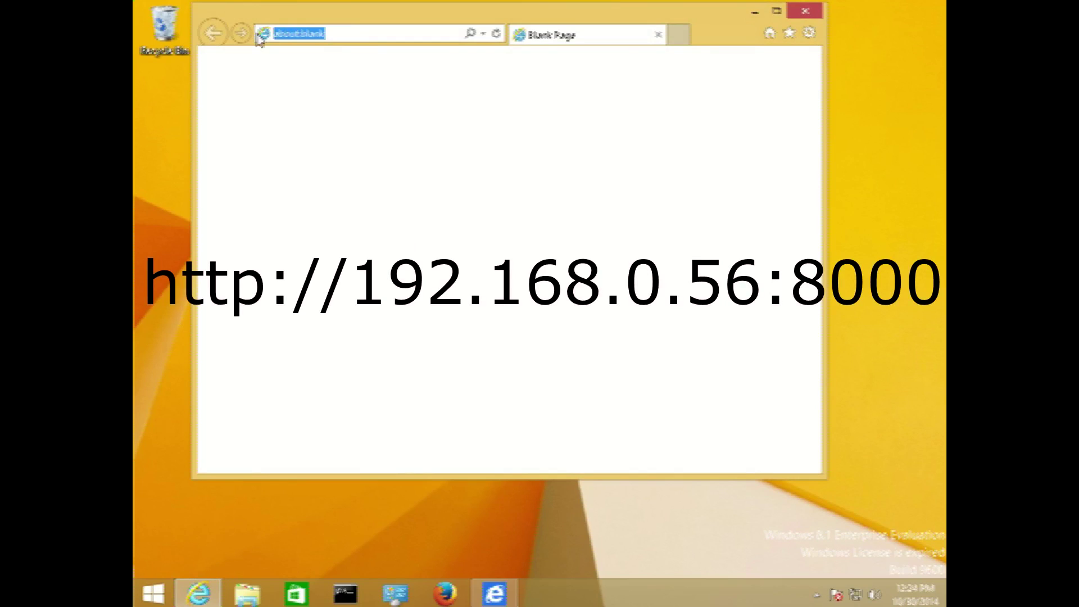
{"action": "type", "text": "http://"}
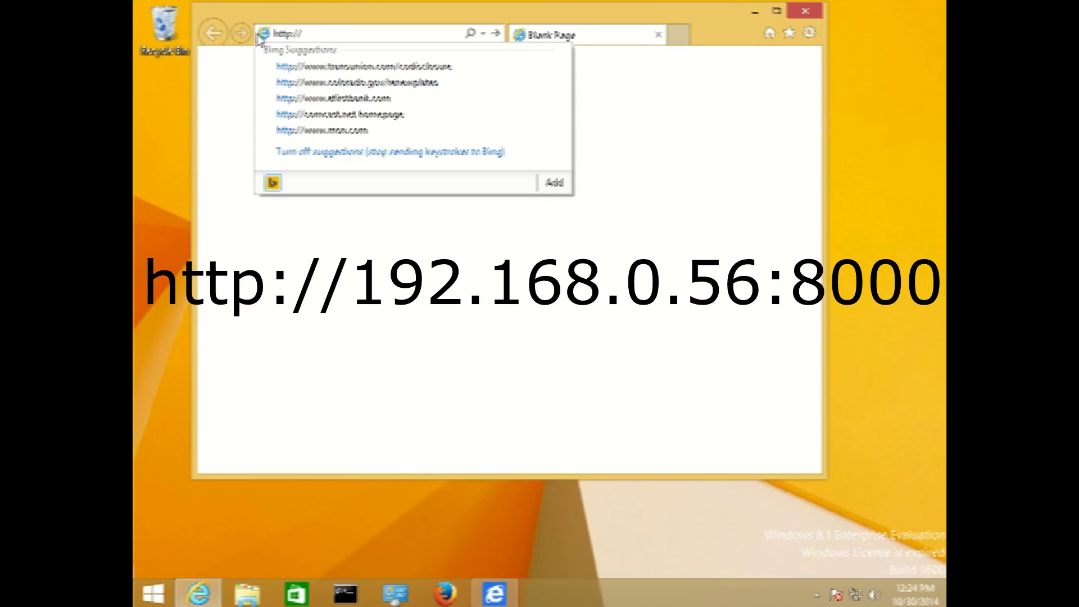
{"action": "type", "text": "1"}
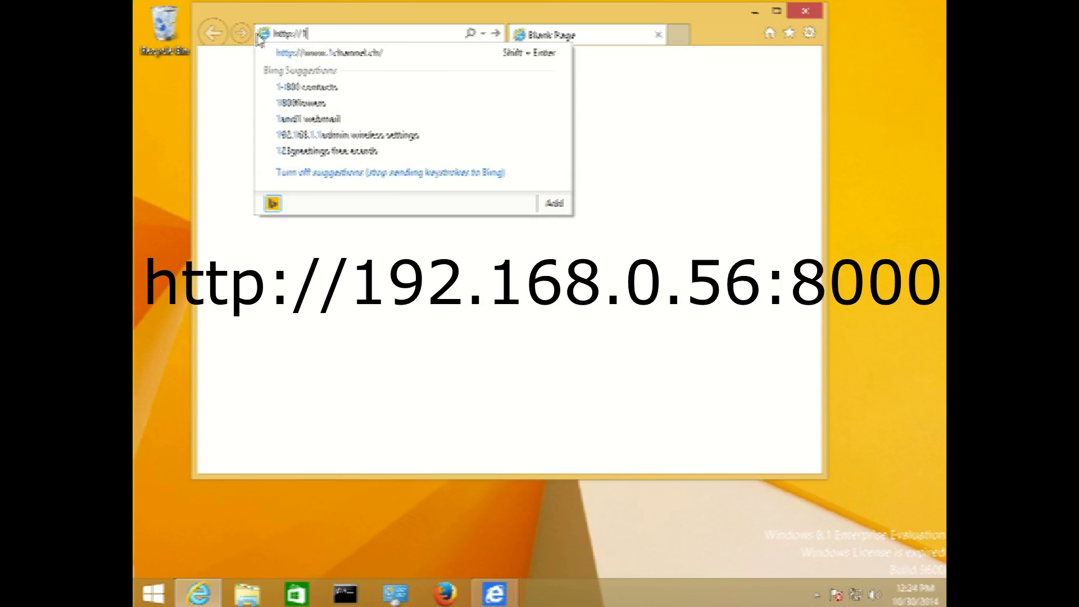
{"action": "type", "text": "92.168.0.56"}
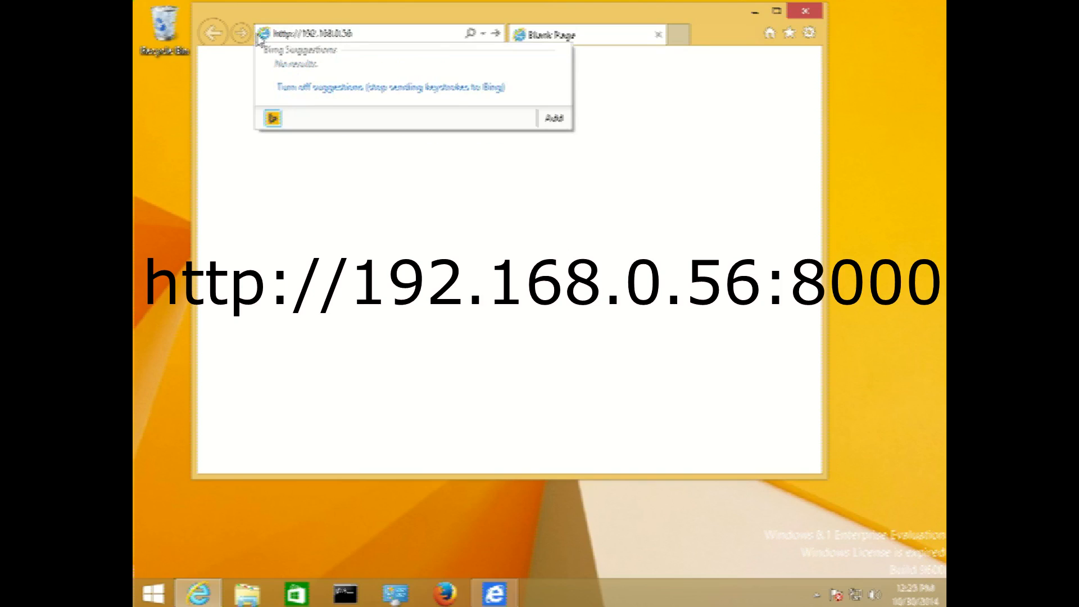
{"action": "type", "text": ":8000"}
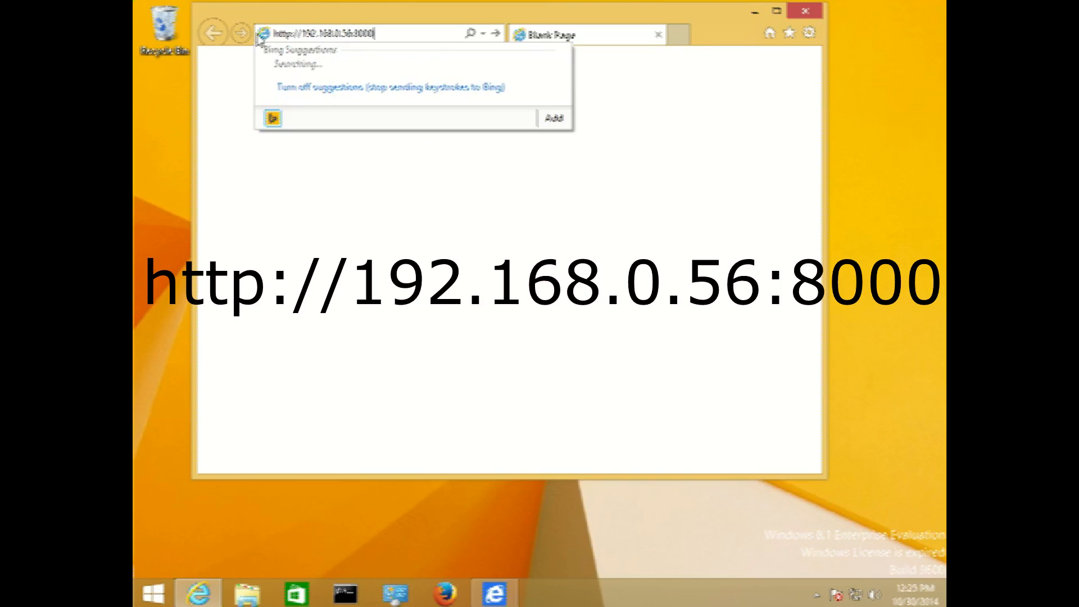
{"action": "key", "text": "Return"}
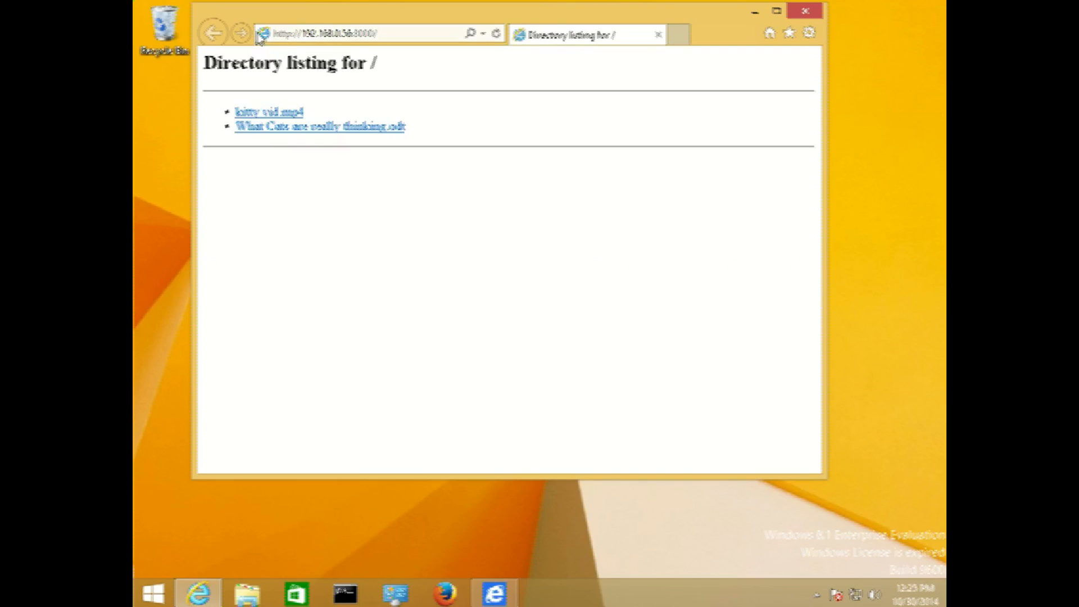
{"action": "mouse_move", "coordinate": [268, 111]}
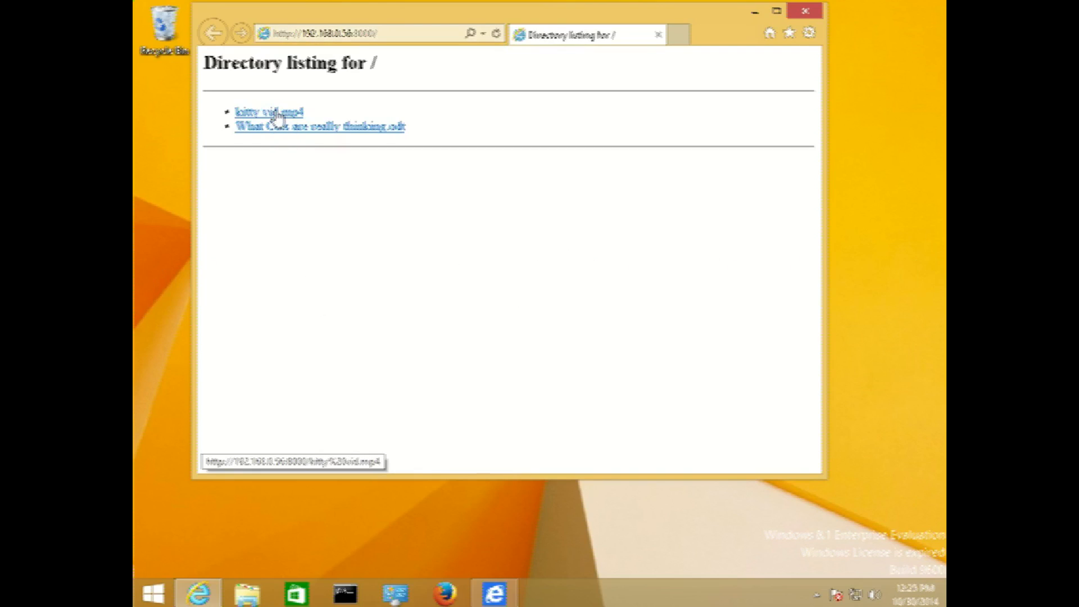
Step: Save kitty vid.mp4 to the Desktop via Save target as
{"action": "right_click", "coordinate": [270, 110]}
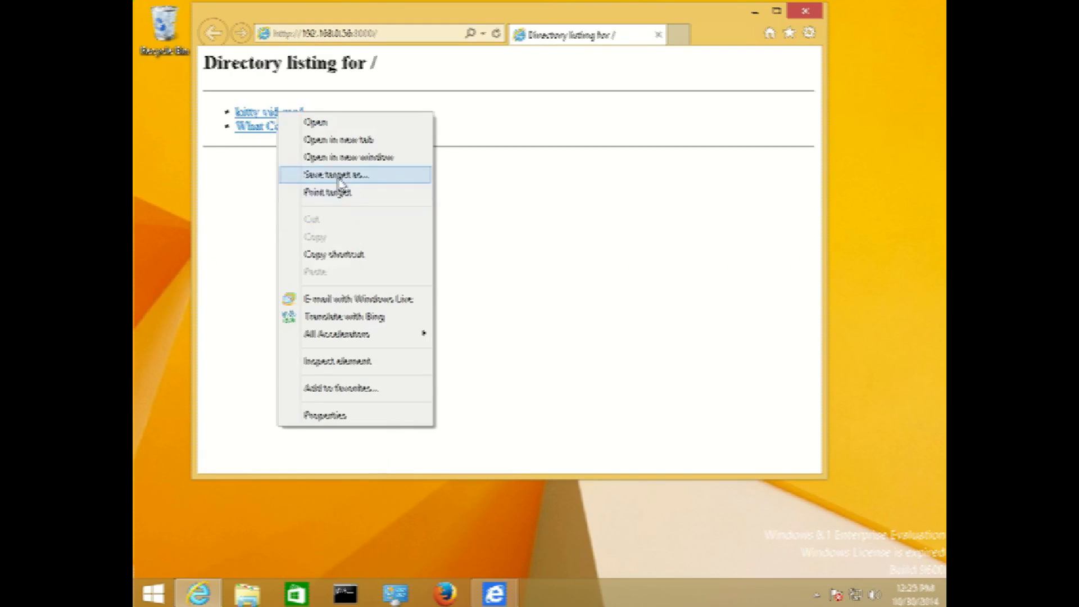
{"action": "left_click", "coordinate": [337, 174]}
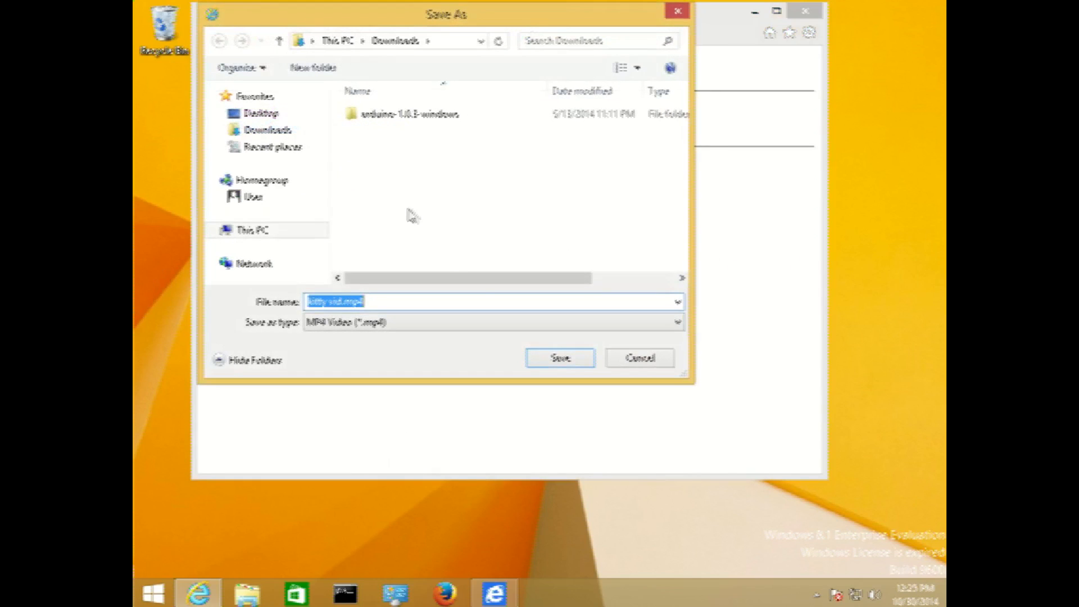
{"action": "left_click", "coordinate": [258, 113]}
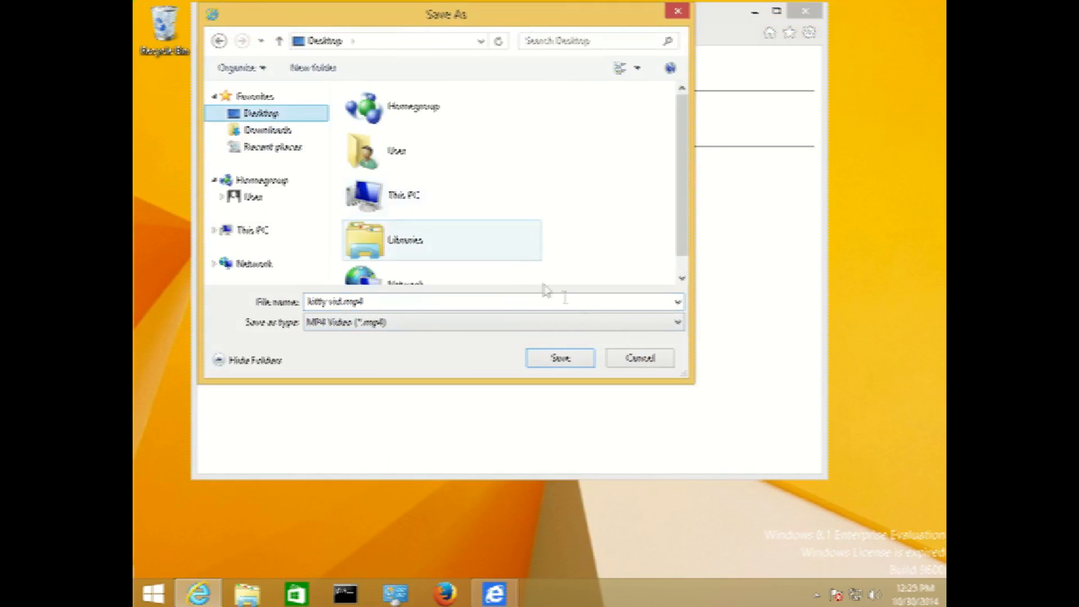
{"action": "left_click", "coordinate": [559, 357]}
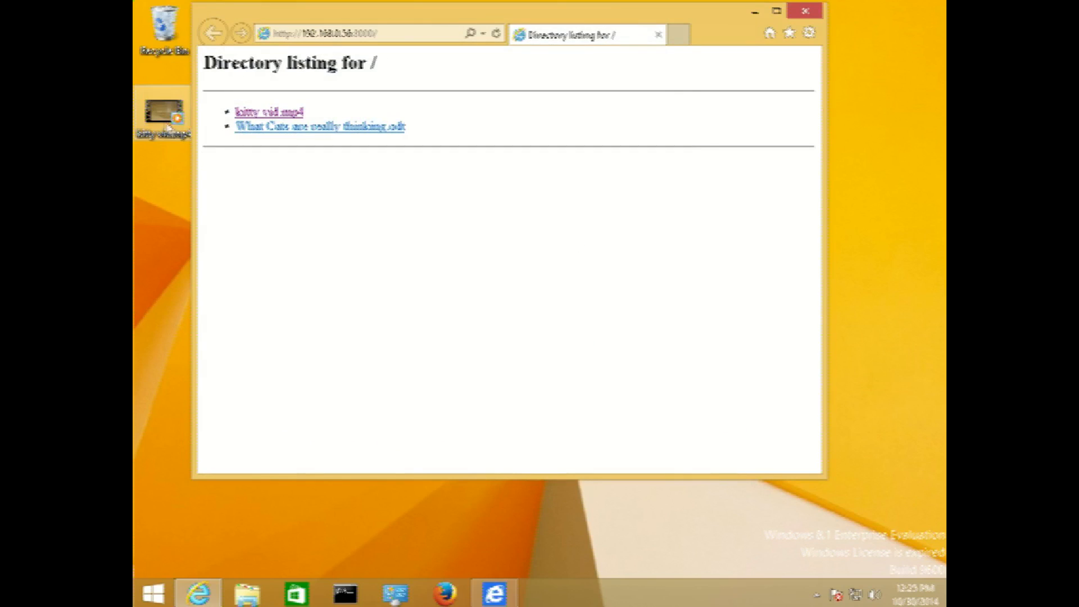
{"action": "left_click", "coordinate": [344, 33]}
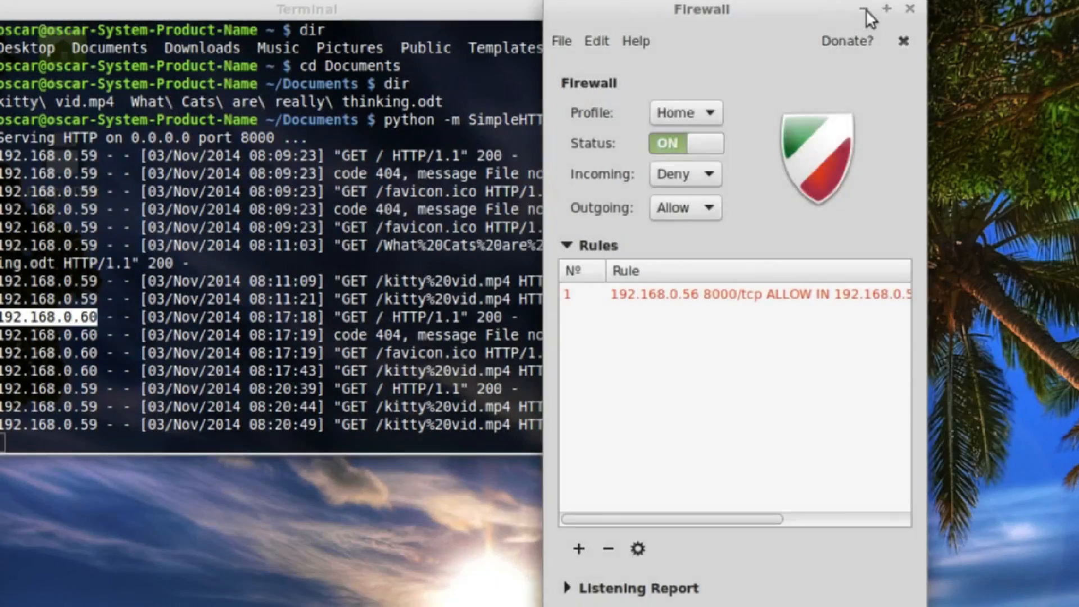
Step: Minimize the Gufw and Terminal windows to show the desktop with kitty vid.mp4
{"action": "left_click", "coordinate": [909, 8]}
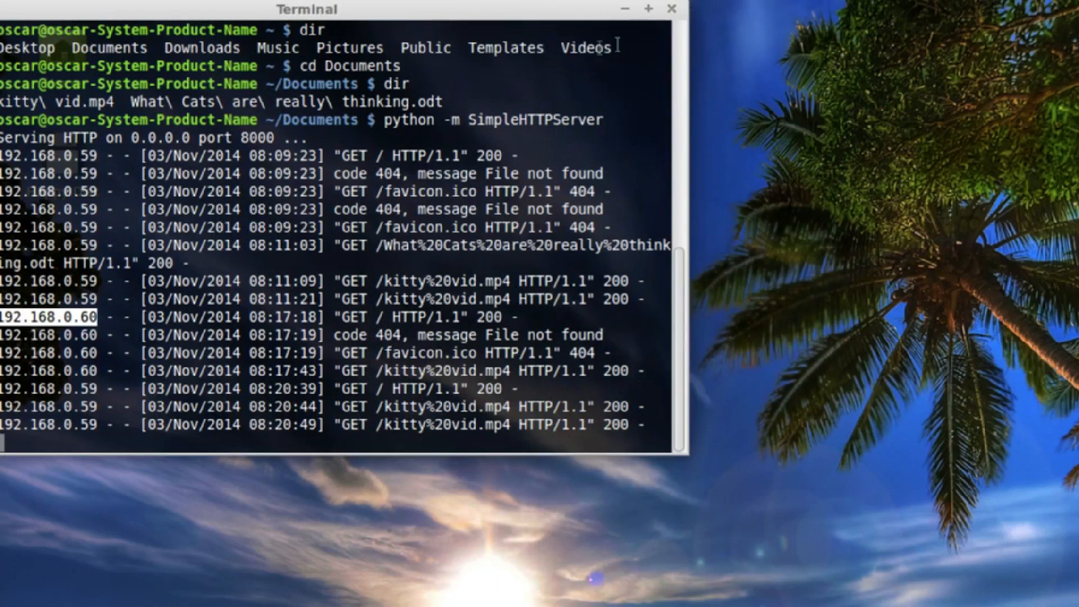
{"action": "left_click", "coordinate": [671, 9]}
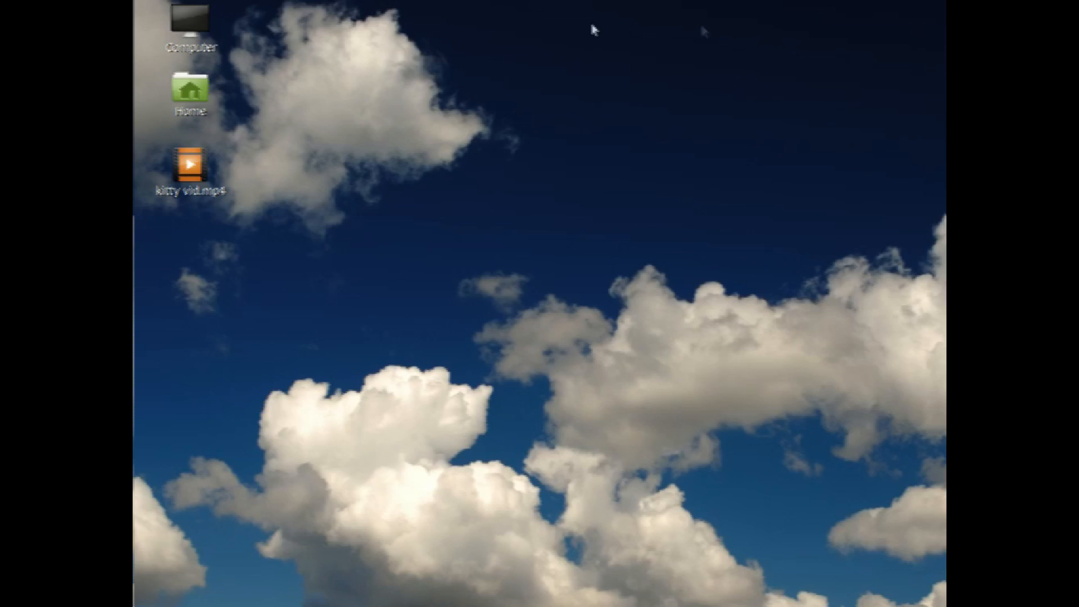
{"action": "mouse_move", "coordinate": [943, 76]}
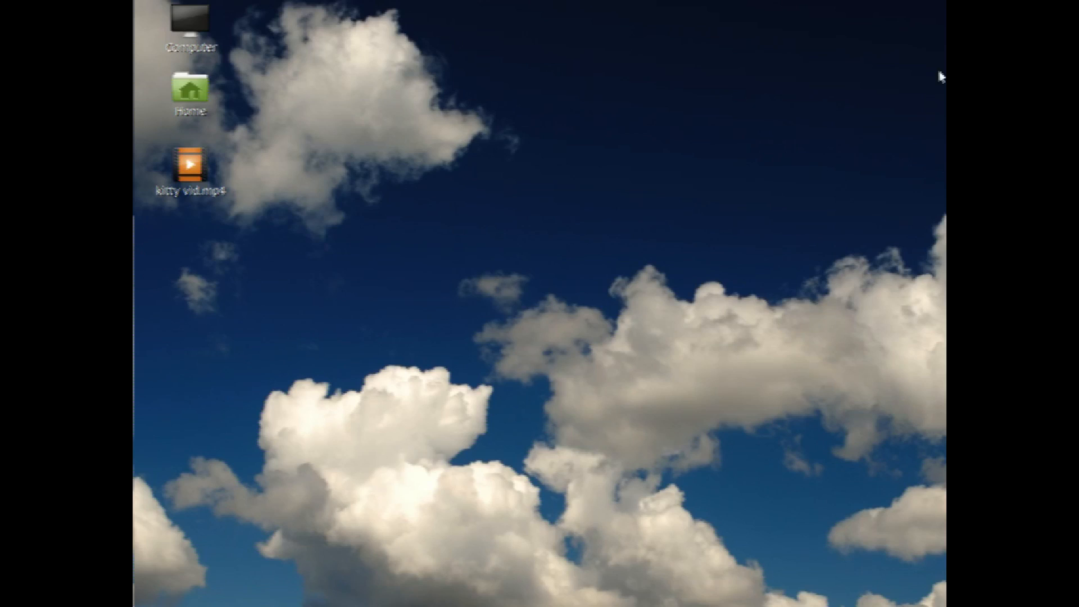
{"action": "mouse_move", "coordinate": [929, 63]}
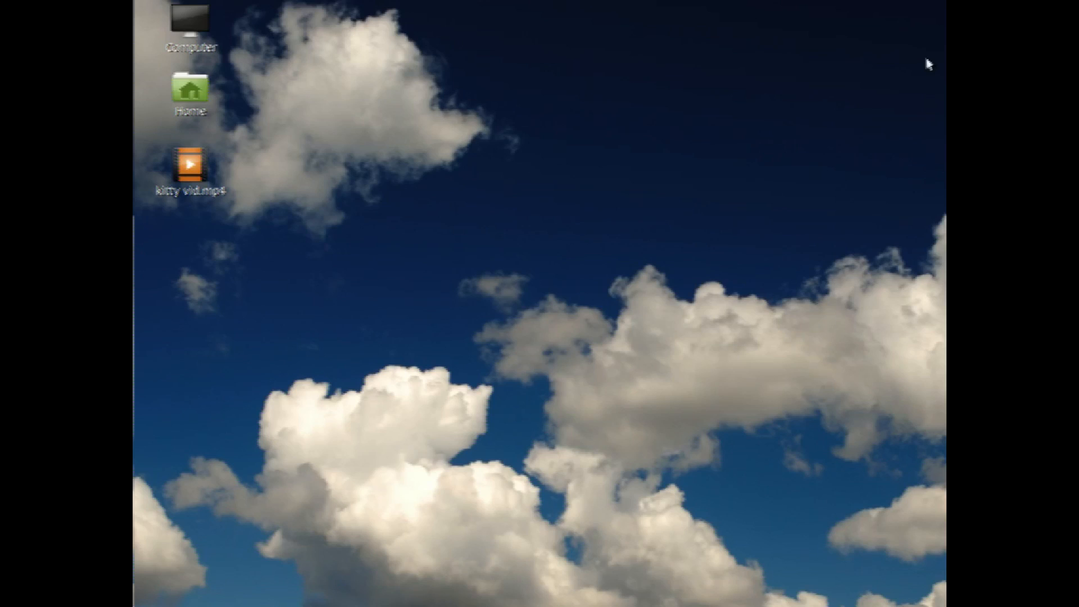